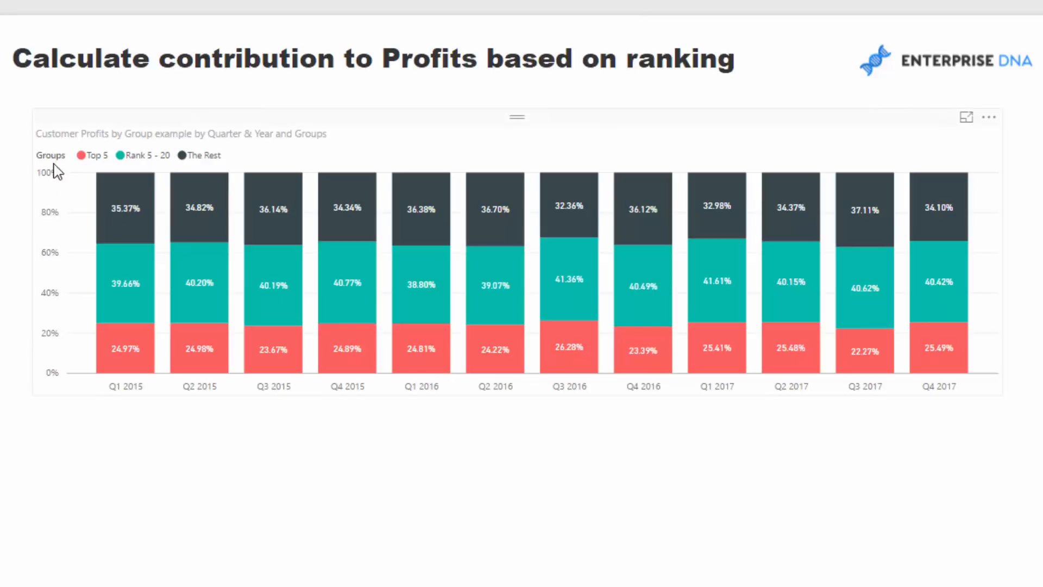
{"action": "mouse_move", "coordinate": [129, 173]}
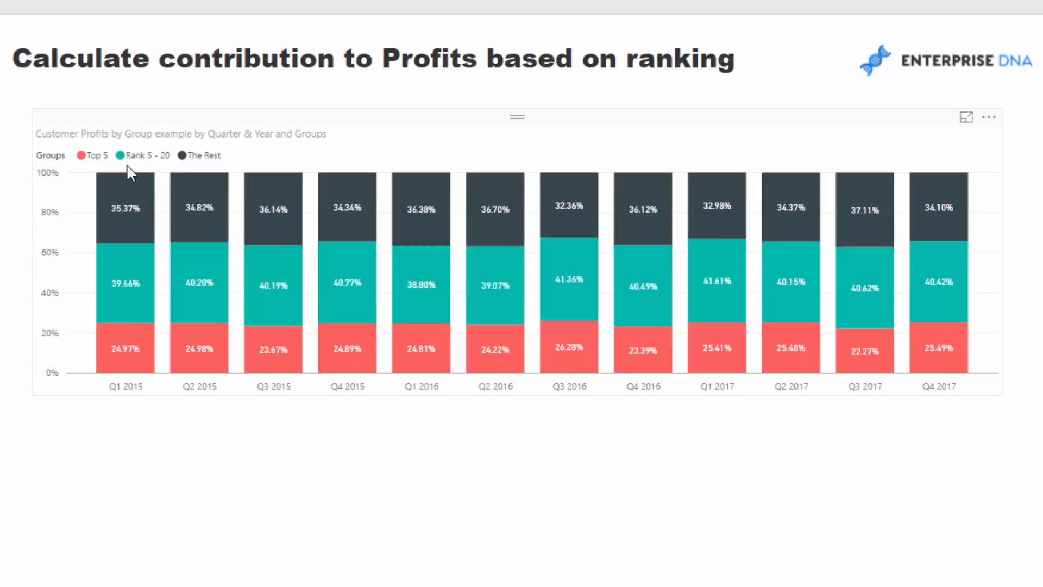
{"action": "mouse_move", "coordinate": [163, 163]}
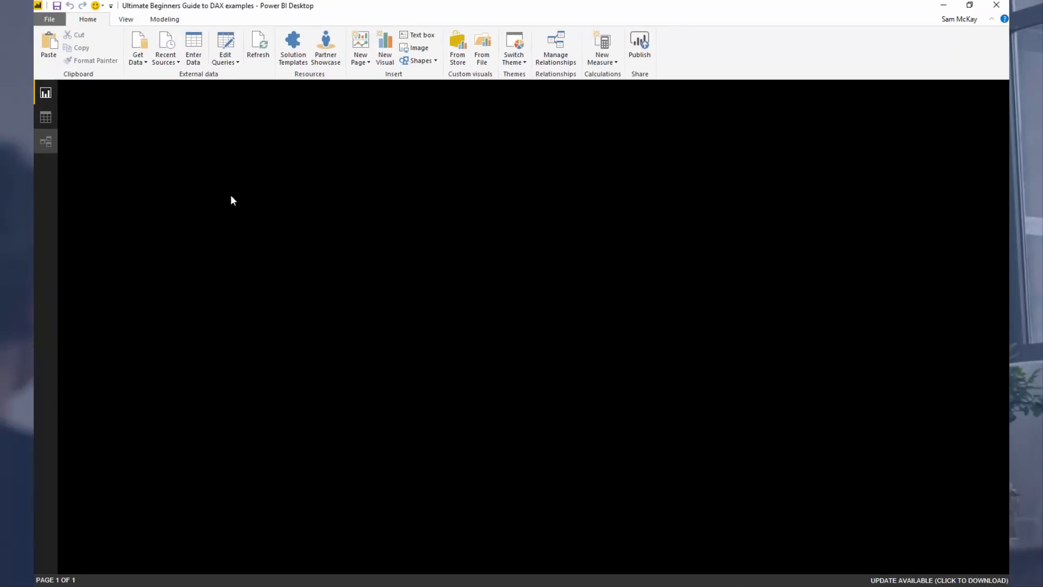
- Arrange the model diagram: move ALL example clear of Key Measures and centre Customer Groups
{"action": "left_click", "coordinate": [46, 140]}
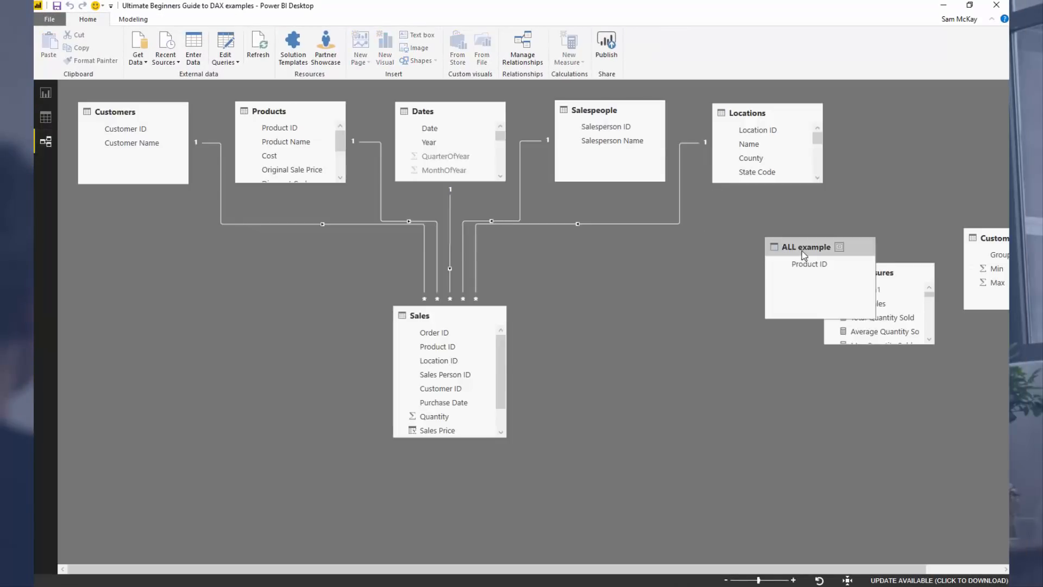
{"action": "left_click_drag", "start_coordinate": [804, 247], "coordinate": [865, 430]}
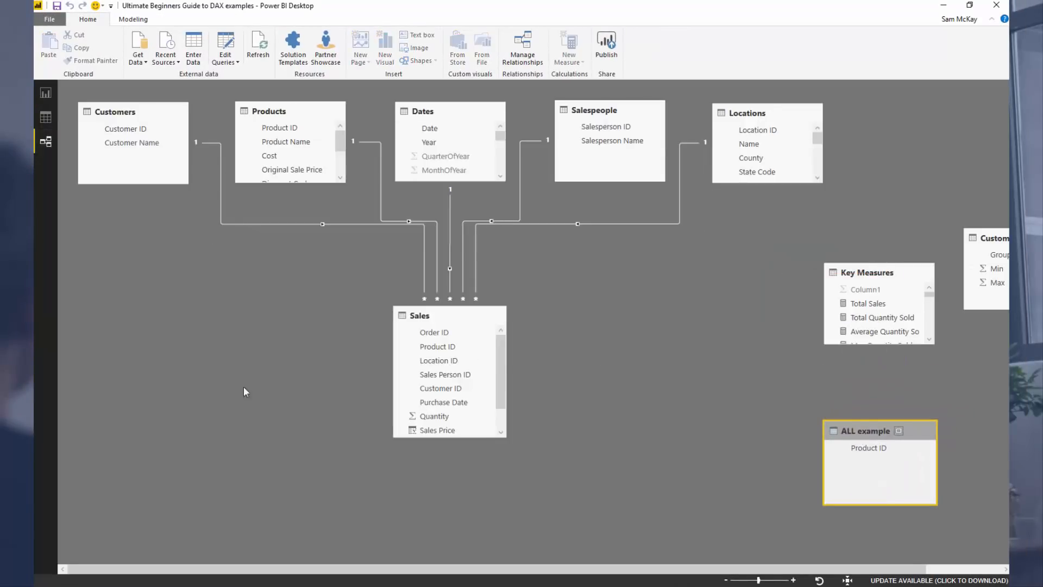
{"action": "mouse_move", "coordinate": [490, 285]}
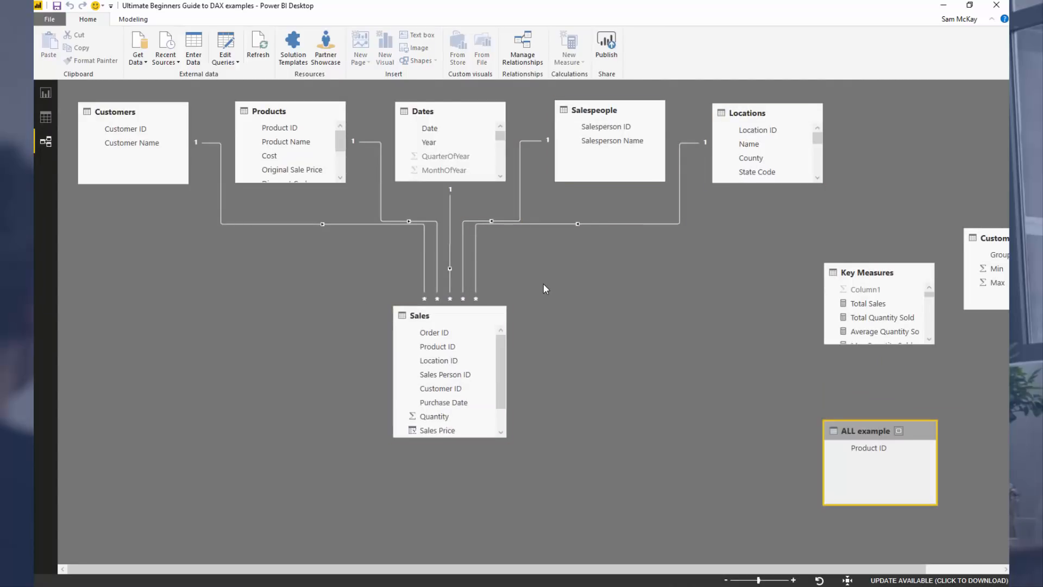
{"action": "mouse_move", "coordinate": [588, 282]}
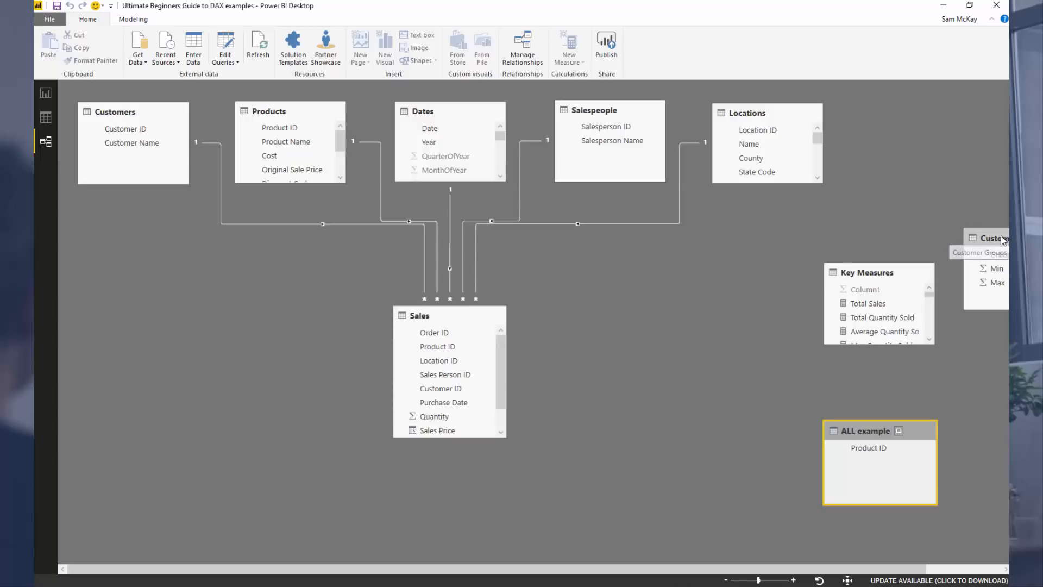
{"action": "left_click_drag", "start_coordinate": [991, 238], "coordinate": [610, 294]}
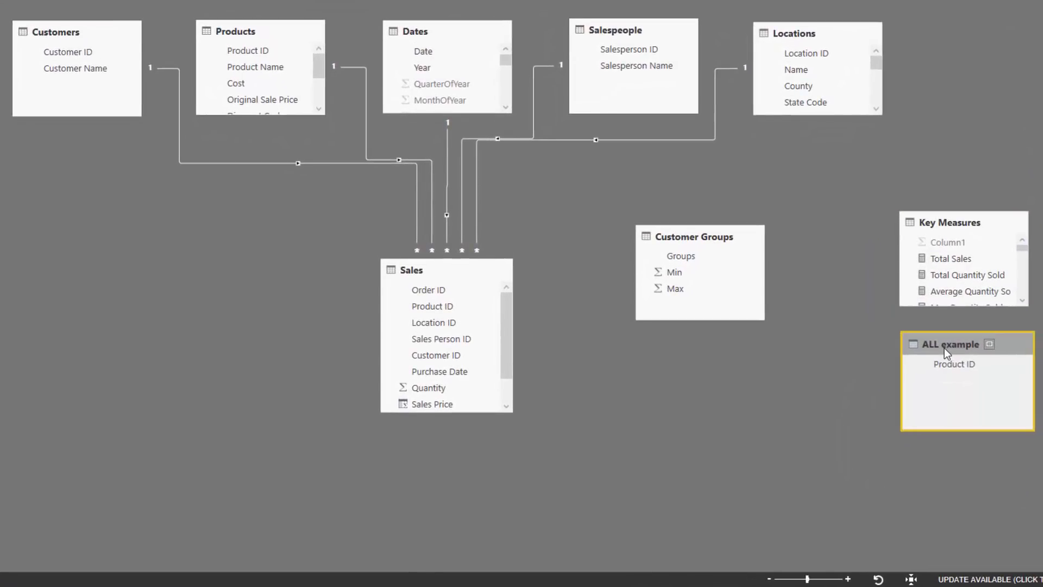
{"action": "mouse_move", "coordinate": [698, 241]}
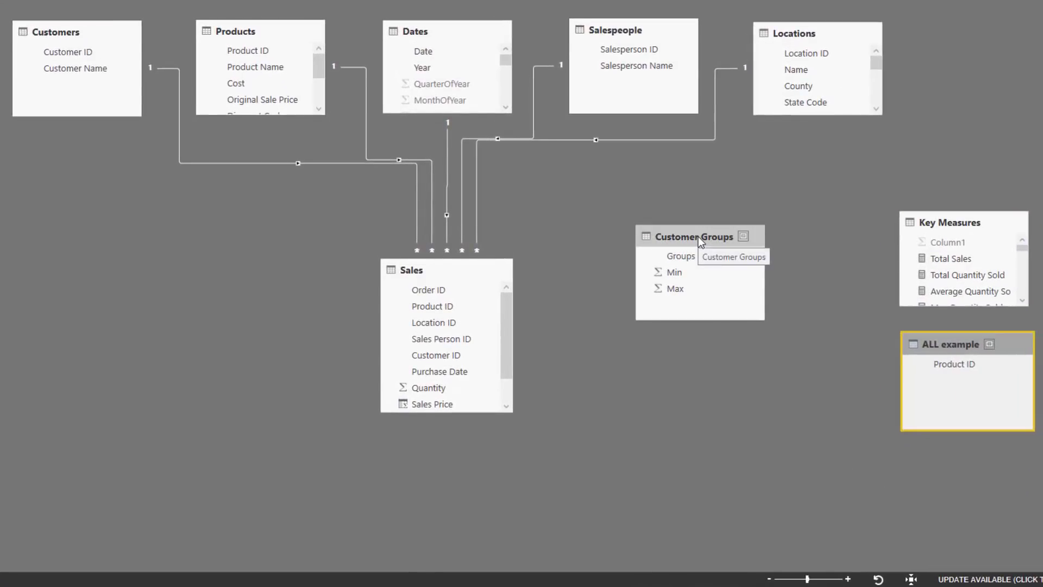
{"action": "left_click", "coordinate": [695, 237]}
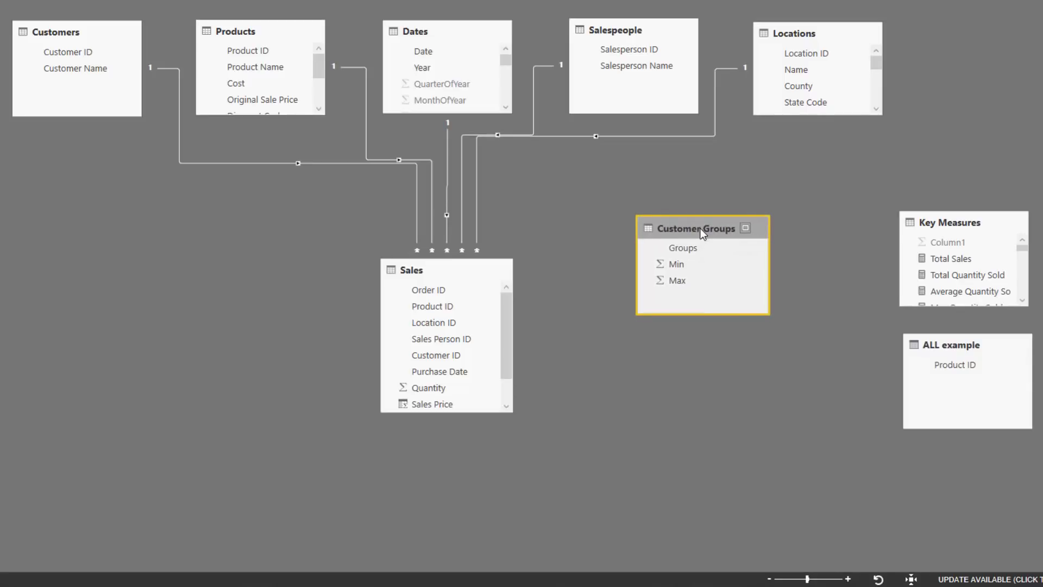
{"action": "left_click_drag", "start_coordinate": [699, 227], "coordinate": [704, 259]}
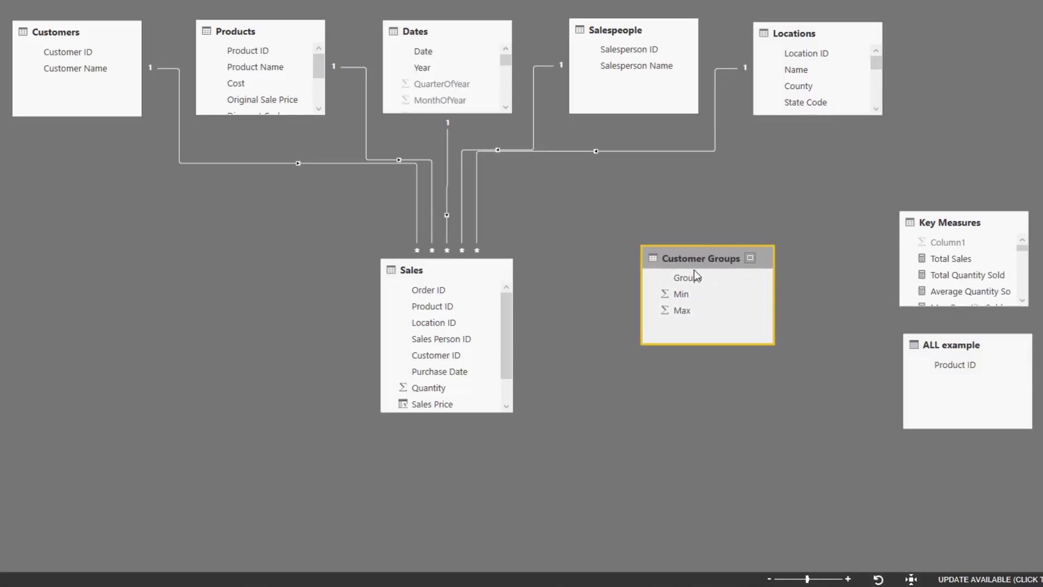
{"action": "mouse_move", "coordinate": [689, 265]}
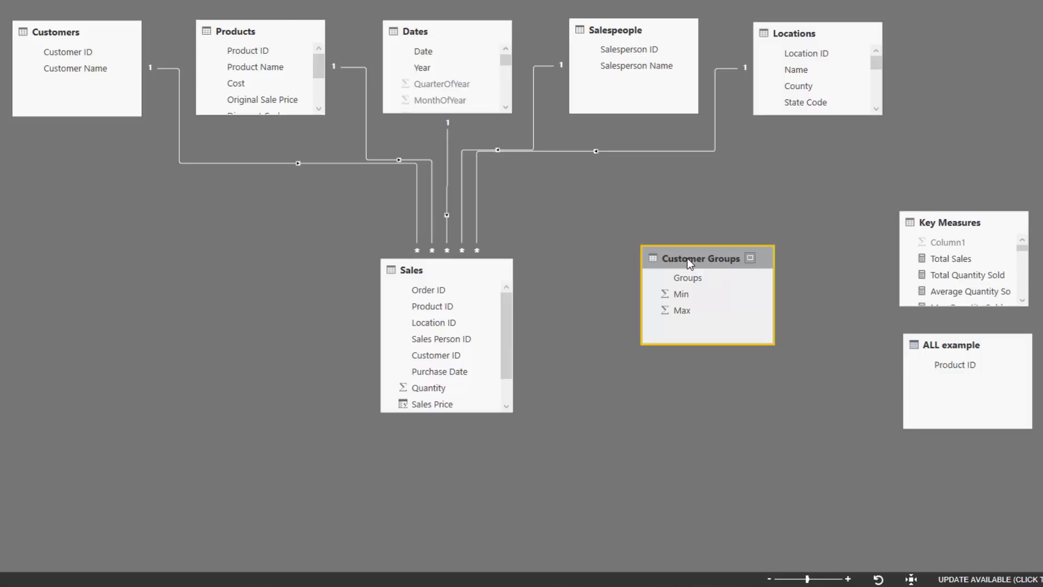
{"action": "mouse_move", "coordinate": [299, 349]}
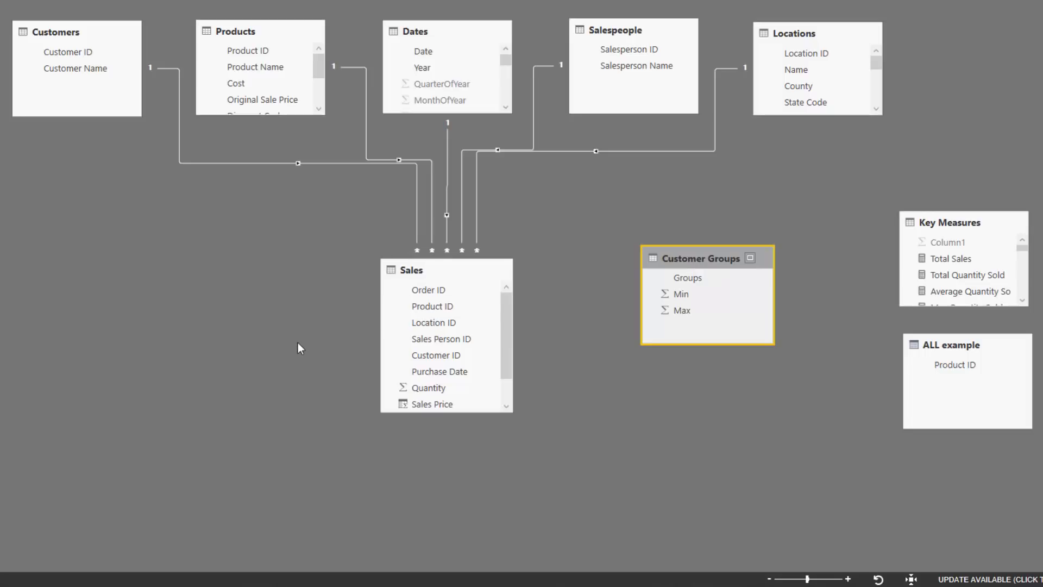
{"action": "mouse_move", "coordinate": [267, 318]}
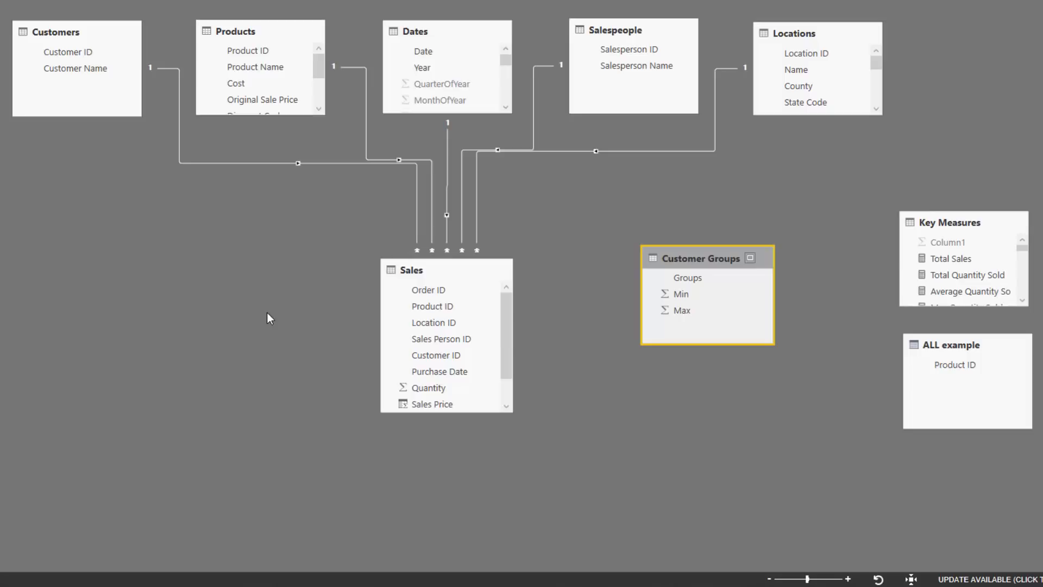
{"action": "mouse_move", "coordinate": [197, 214]}
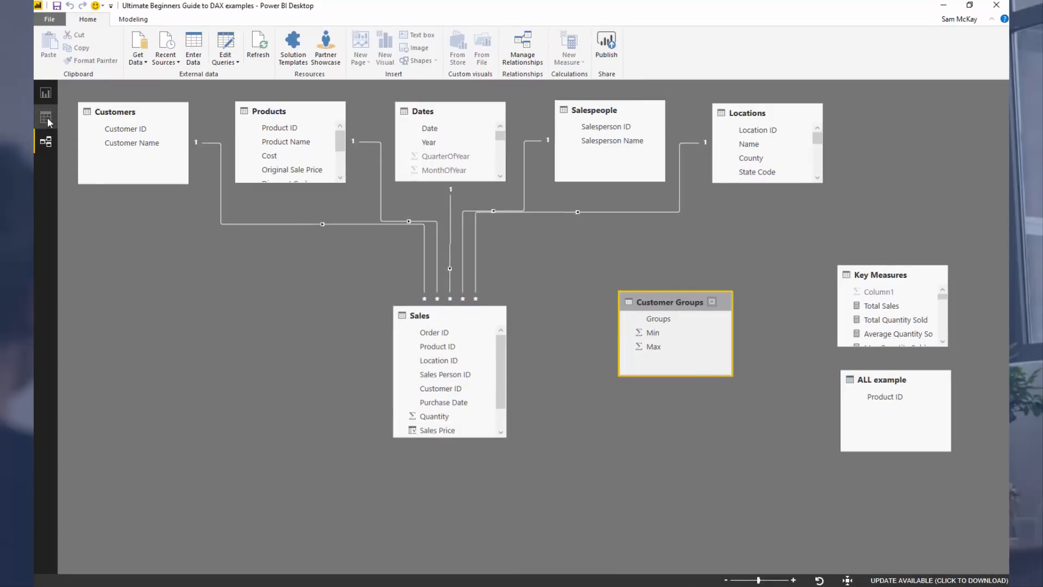
- Show the Customer Groups rows with their Min and Max limits in Data view
{"action": "left_click", "coordinate": [37, 115]}
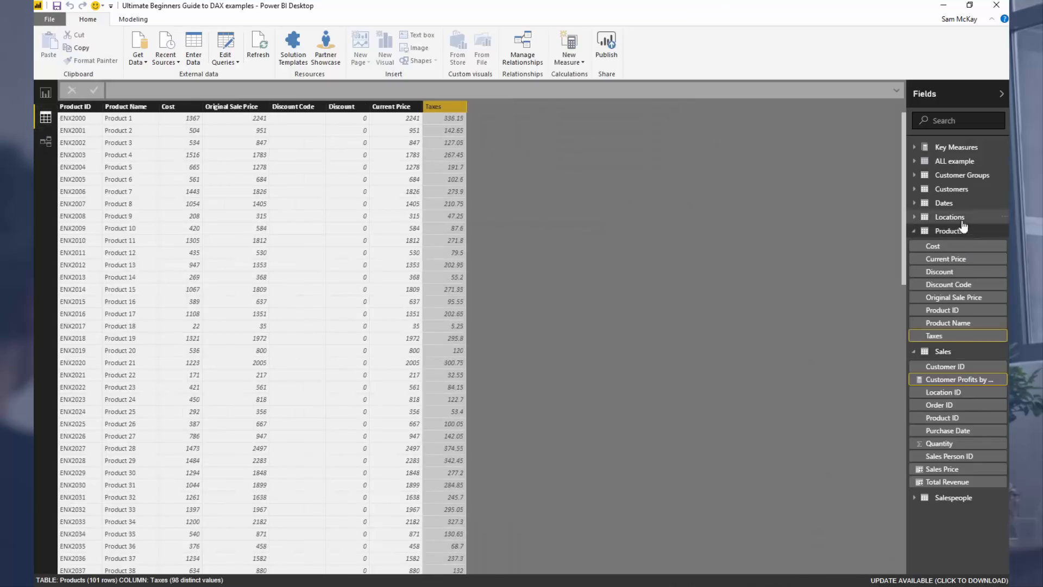
{"action": "left_click", "coordinate": [943, 244]}
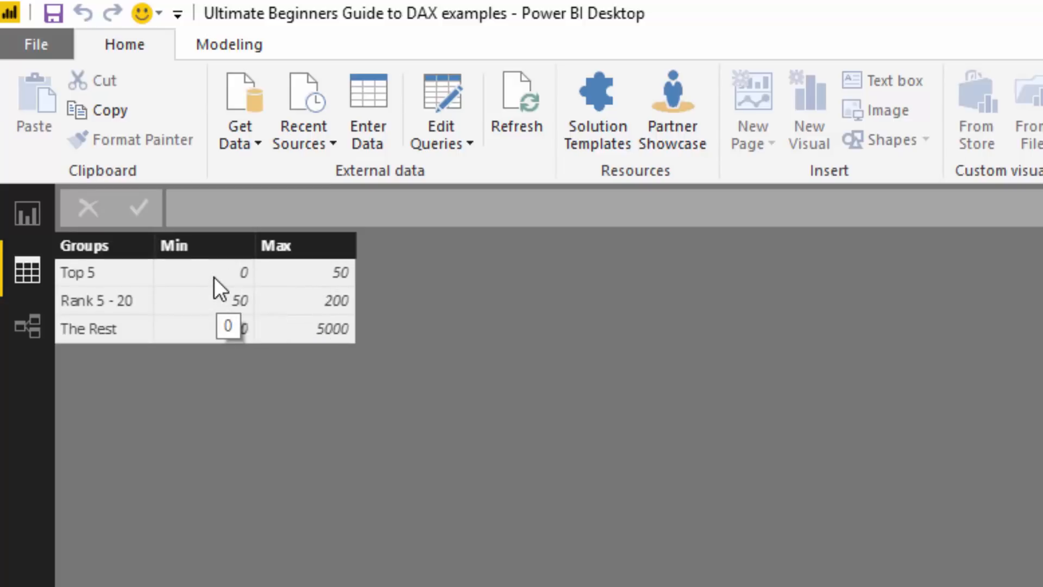
{"action": "mouse_move", "coordinate": [202, 285]}
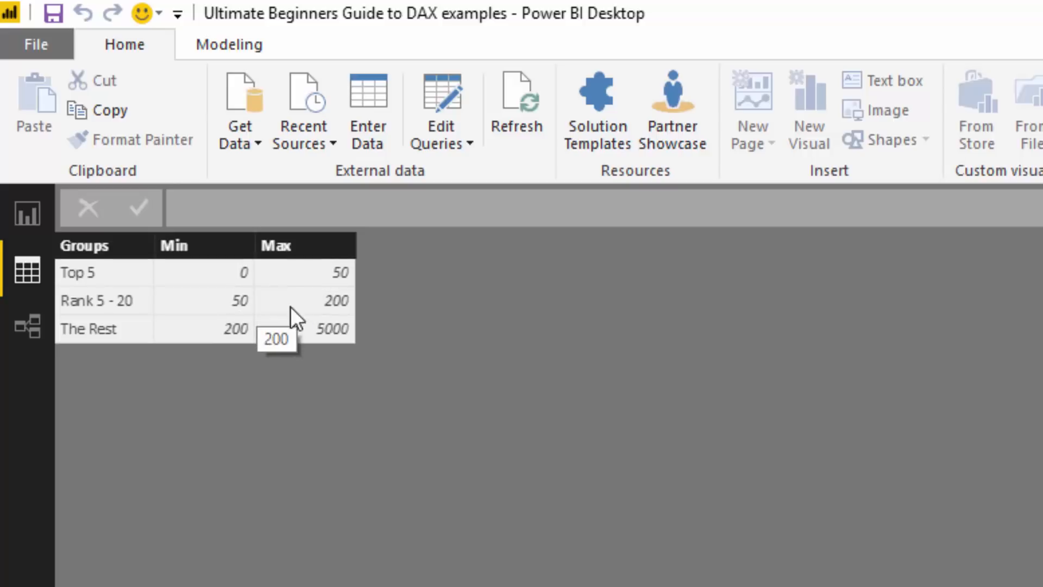
{"action": "mouse_move", "coordinate": [304, 343]}
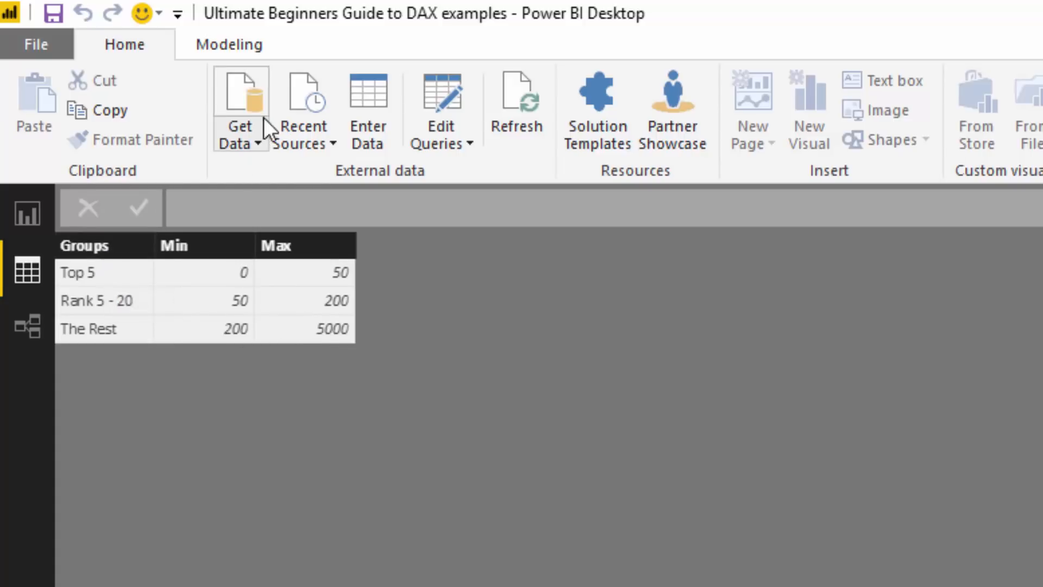
{"action": "mouse_move", "coordinate": [467, 107]}
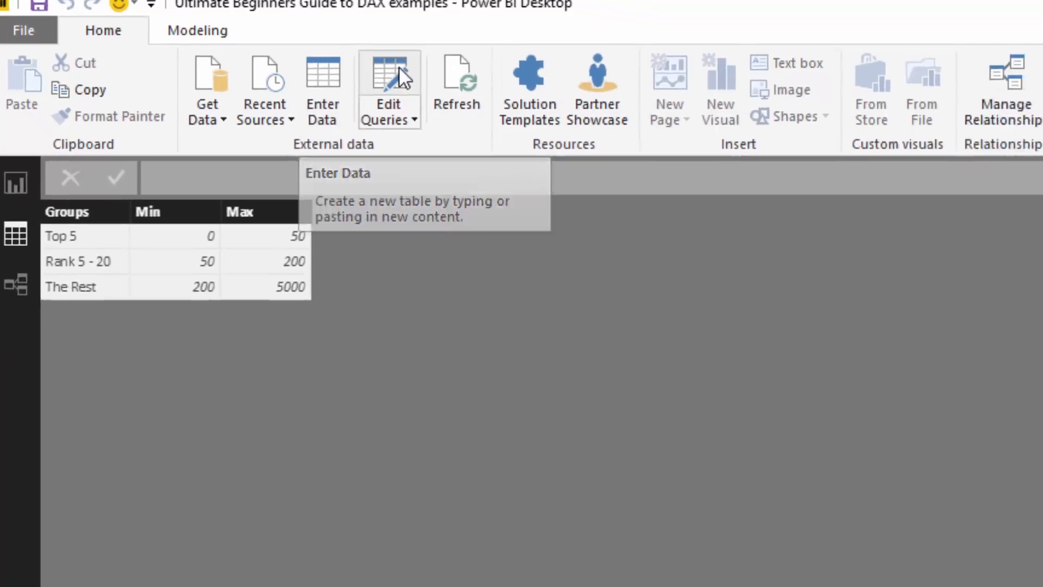
- Load the Customer Groups query in the Query Editor
{"action": "left_click", "coordinate": [389, 87]}
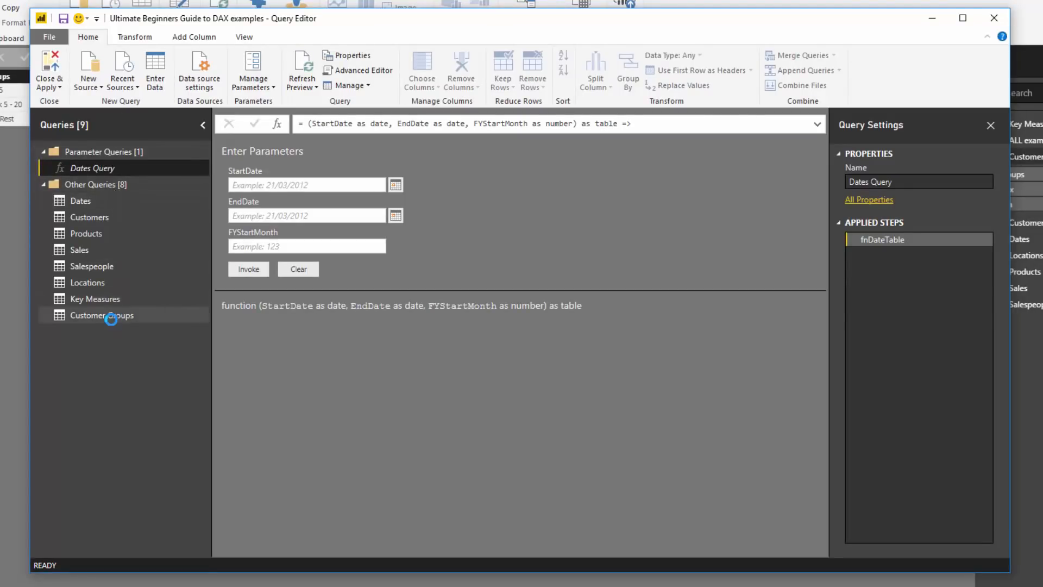
{"action": "left_click", "coordinate": [102, 315]}
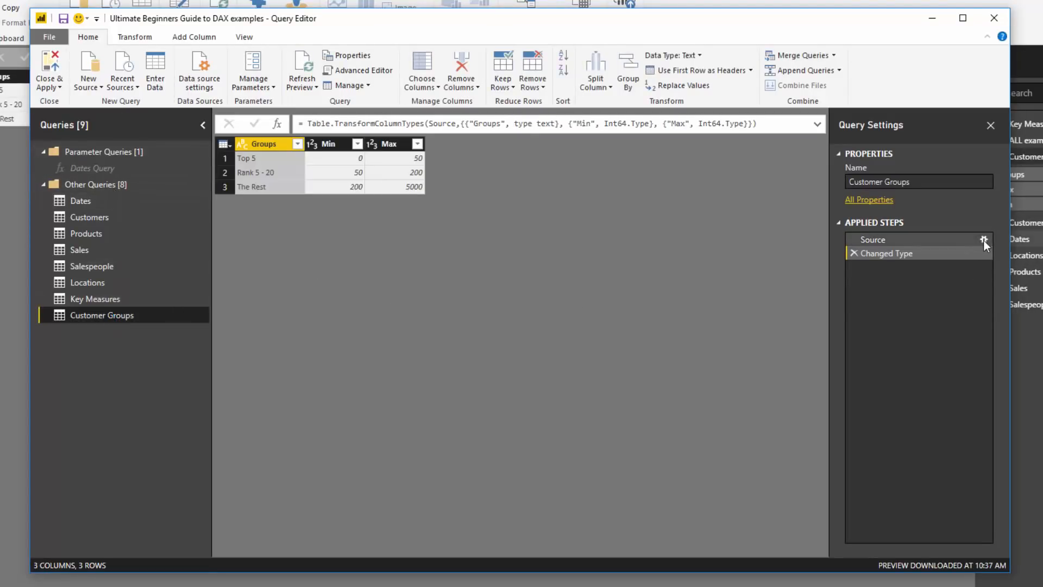
{"action": "mouse_move", "coordinate": [985, 241]}
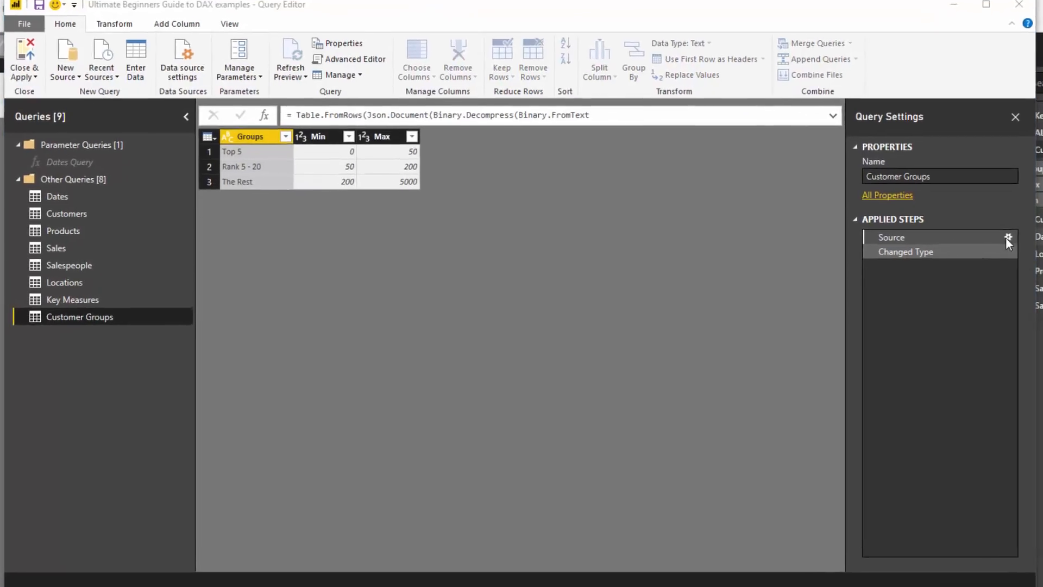
- Edit the source table so the groups read Top 50 and Rank 50 - 200, and confirm
{"action": "left_click", "coordinate": [1008, 237]}
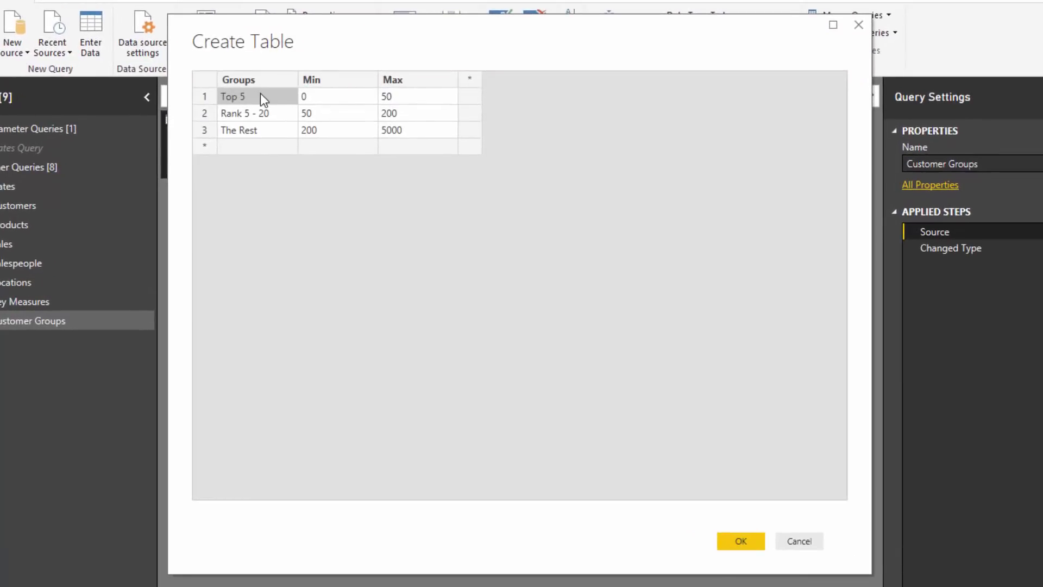
{"action": "mouse_move", "coordinate": [254, 100]}
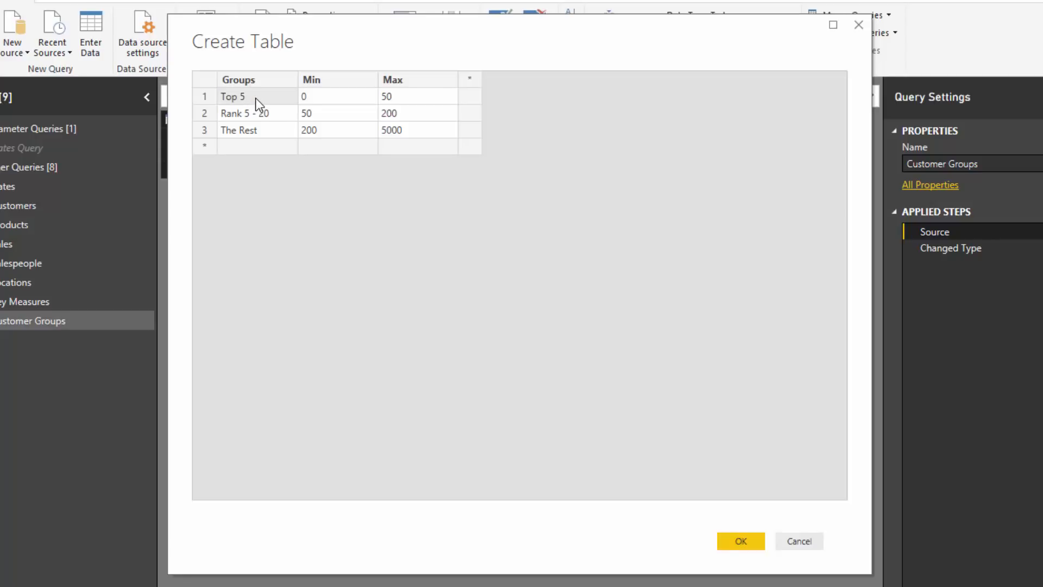
{"action": "type", "text": "0"}
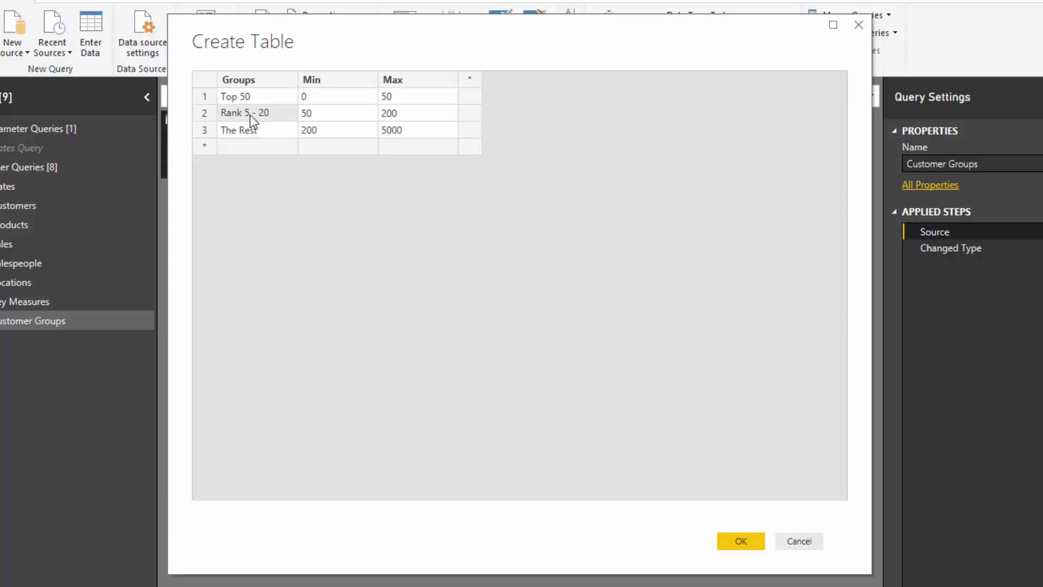
{"action": "type", "text": "0"}
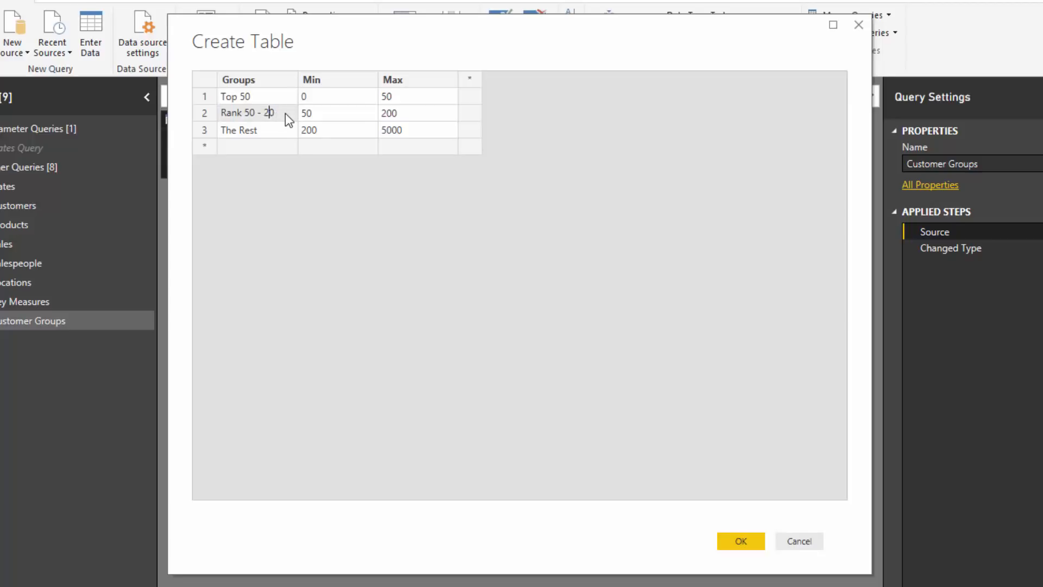
{"action": "type", "text": "00"}
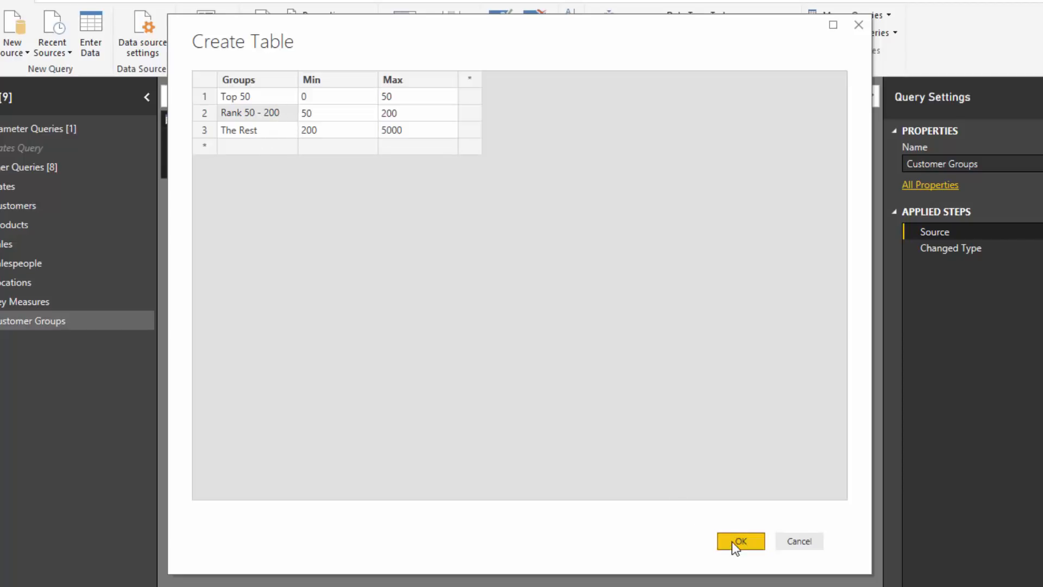
{"action": "left_click", "coordinate": [739, 541]}
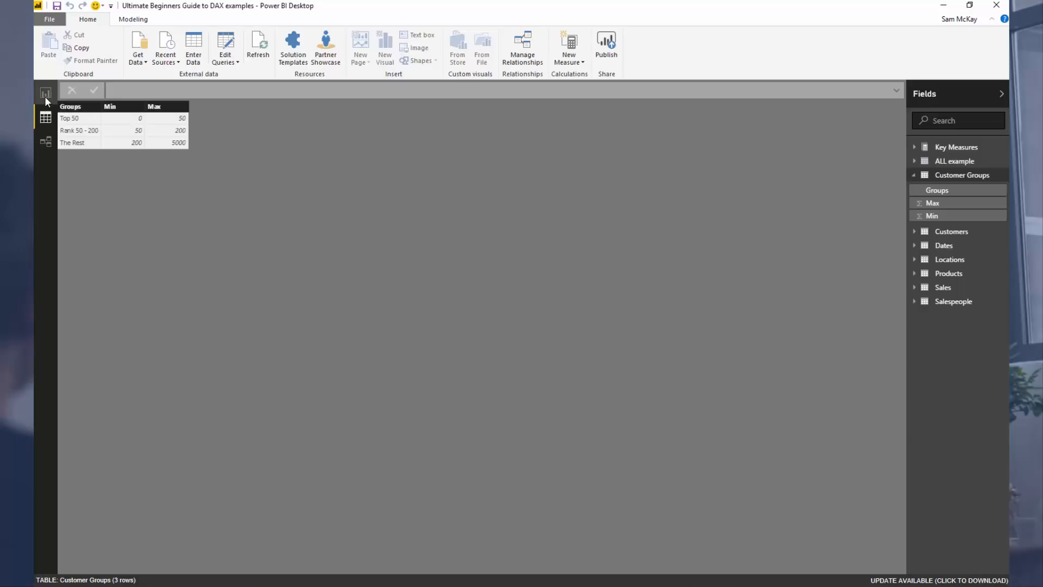
{"action": "mouse_move", "coordinate": [44, 93]}
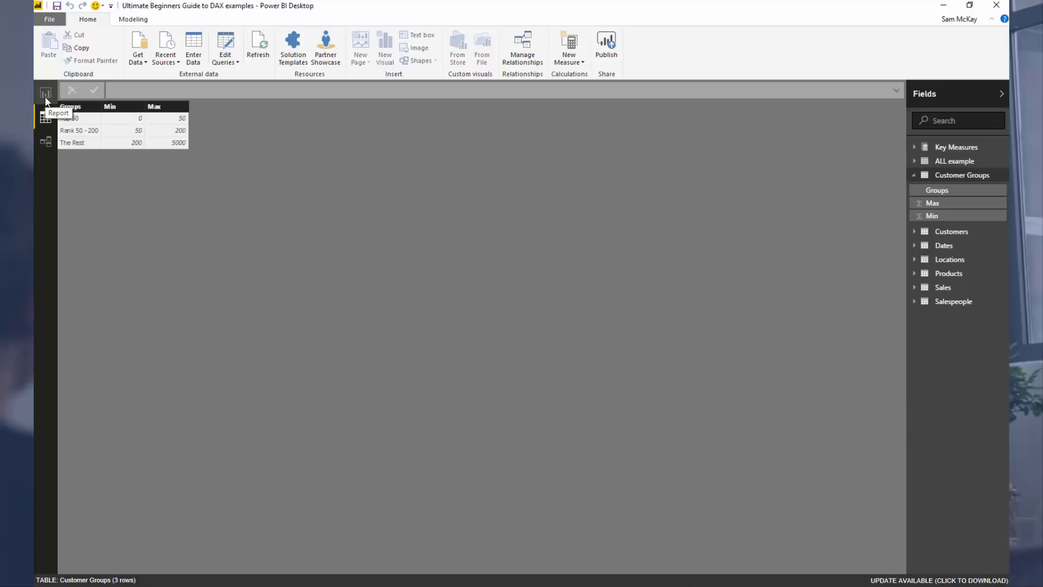
- Return to the report page 'Calculate contribution to Profits based on ranking'
{"action": "left_click", "coordinate": [46, 92]}
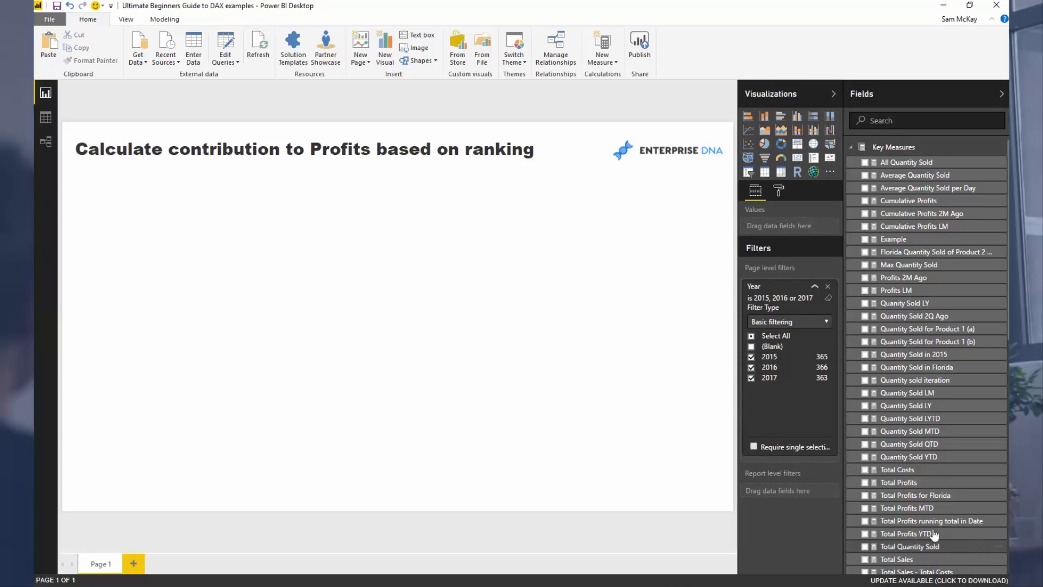
- Add the Customer Groups' Groups field to the page as a table visual
{"action": "left_click", "coordinate": [898, 483]}
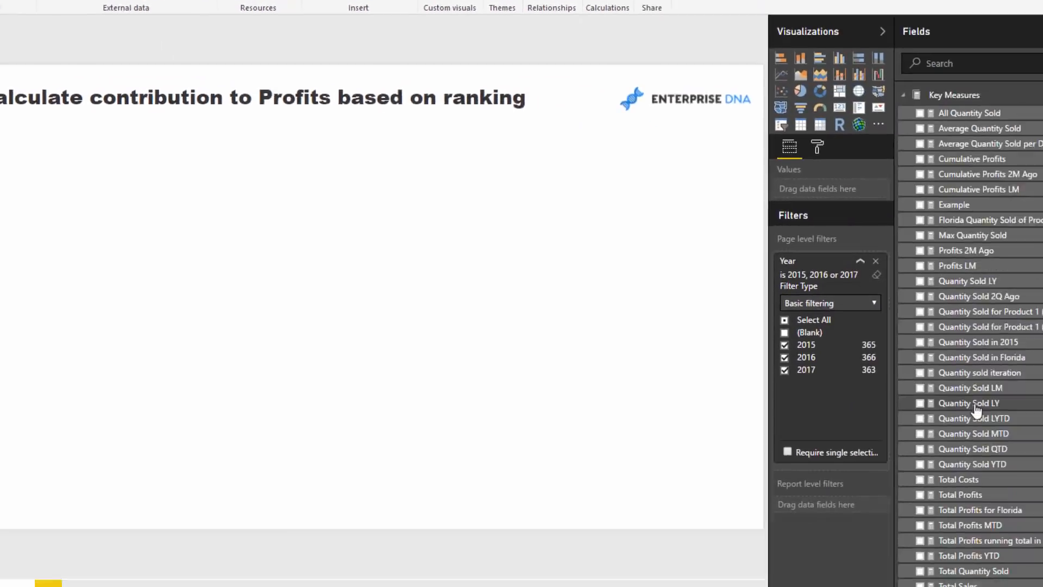
{"action": "scroll", "scroll_direction": "down", "scroll_amount": 3}
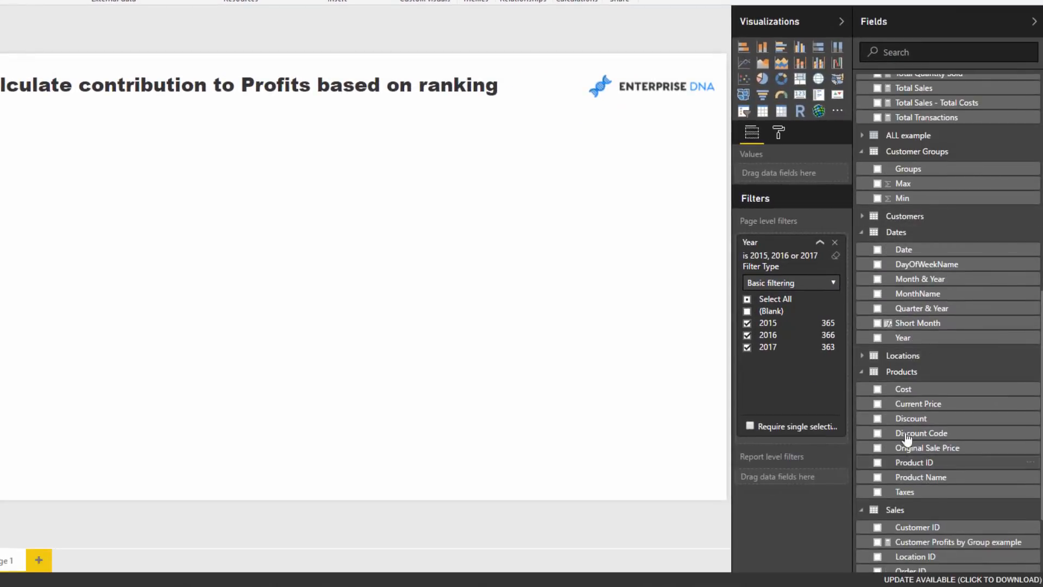
{"action": "mouse_move", "coordinate": [913, 173]}
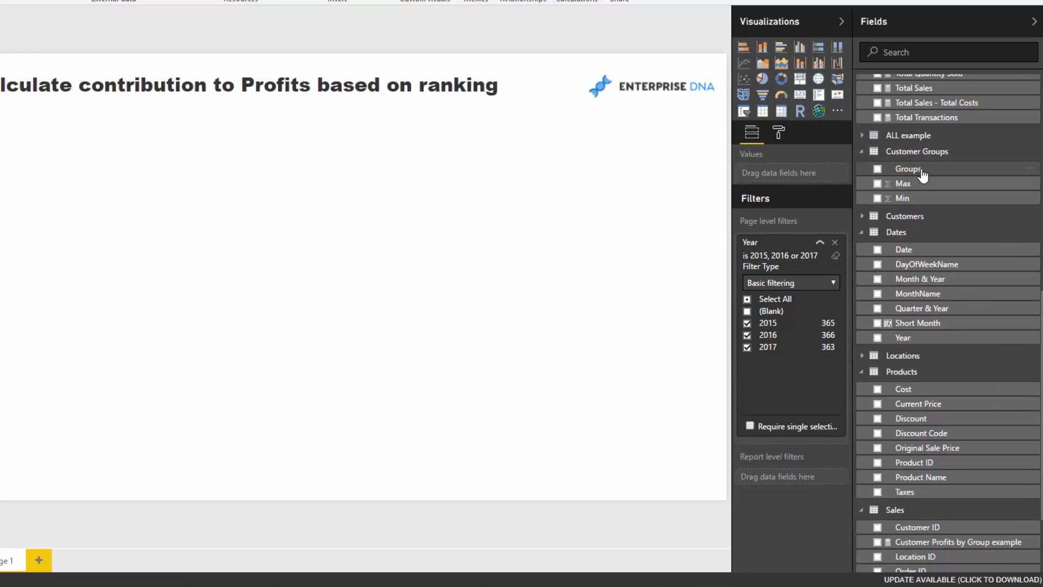
{"action": "left_click", "coordinate": [878, 168]}
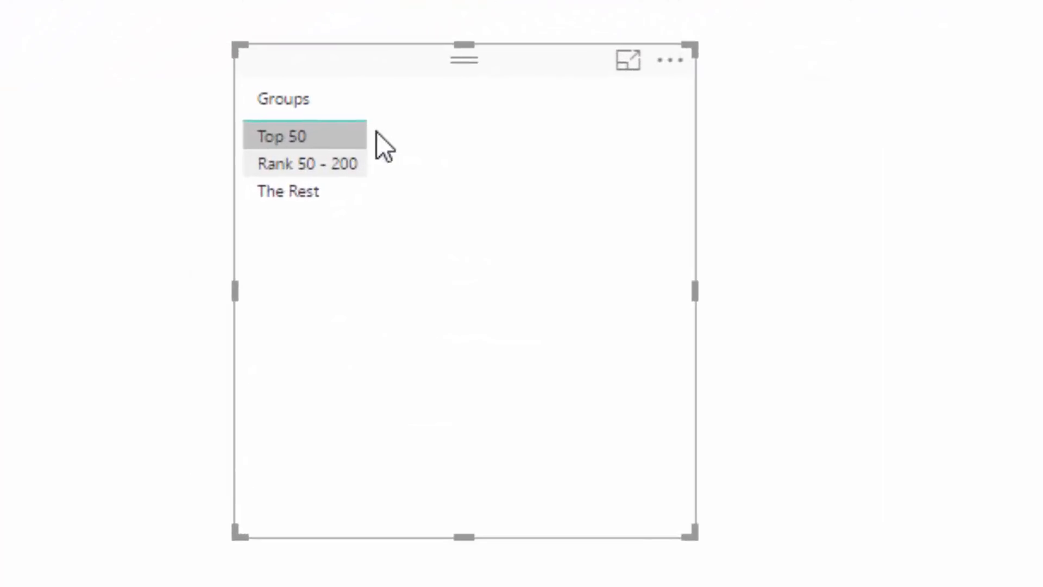
{"action": "mouse_move", "coordinate": [308, 165]}
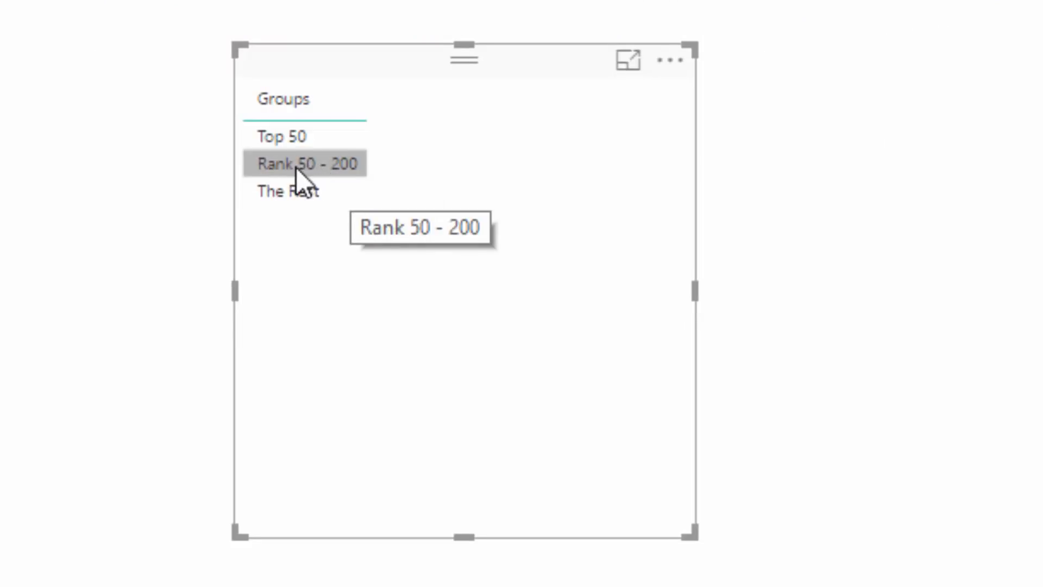
{"action": "mouse_move", "coordinate": [497, 118]}
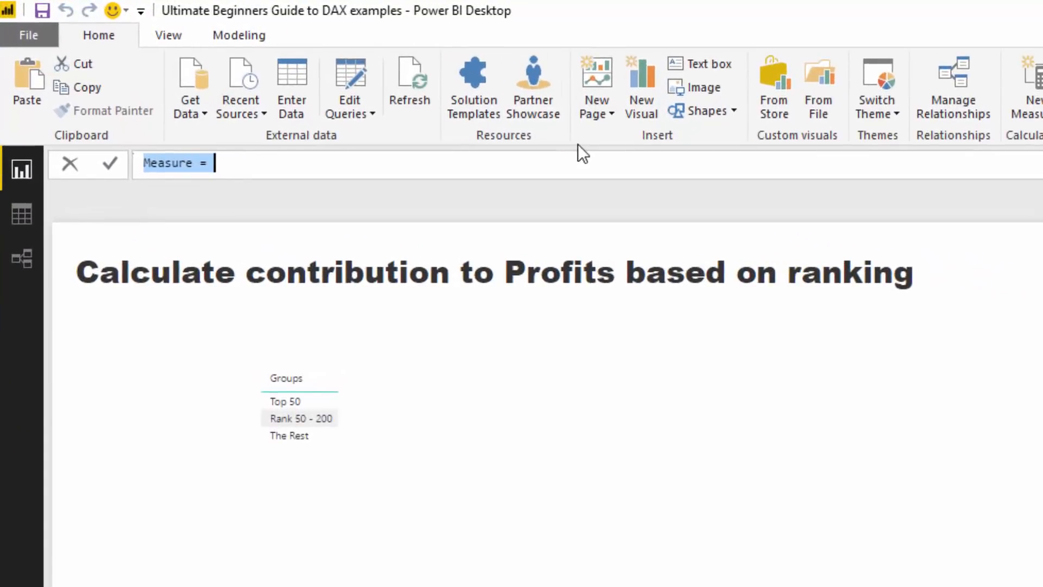
- Name the new measure Customer Group Profits
{"action": "type", "text": "Customer Group Profits ="}
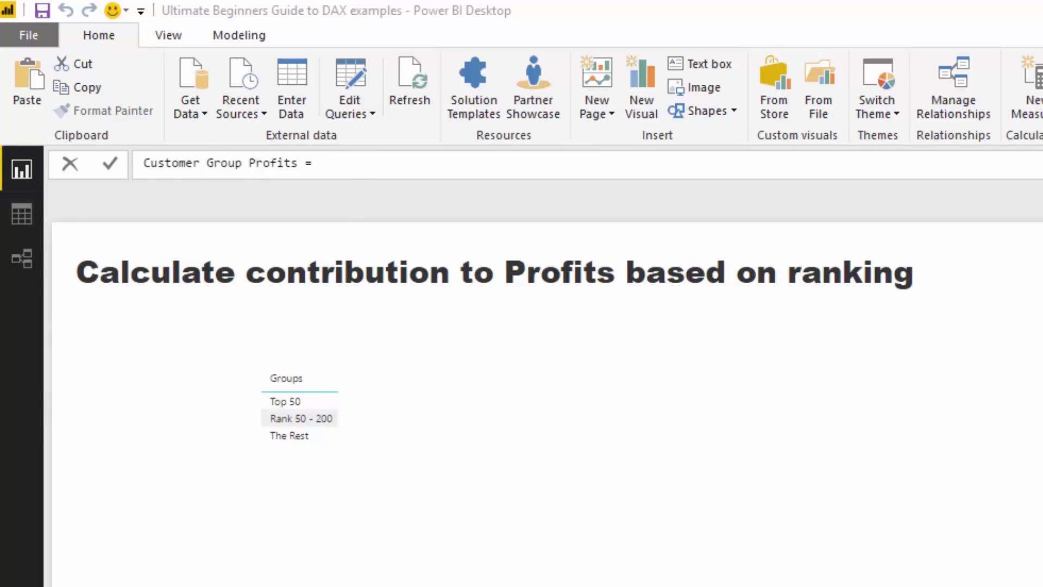
{"action": "mouse_move", "coordinate": [463, 188]}
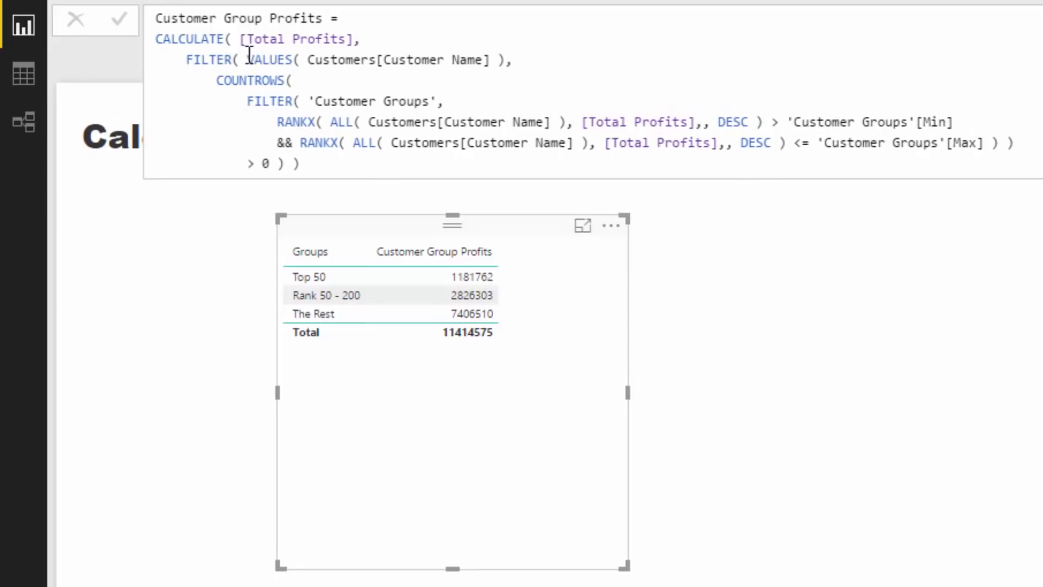
{"action": "key", "text": "ctrl+a"}
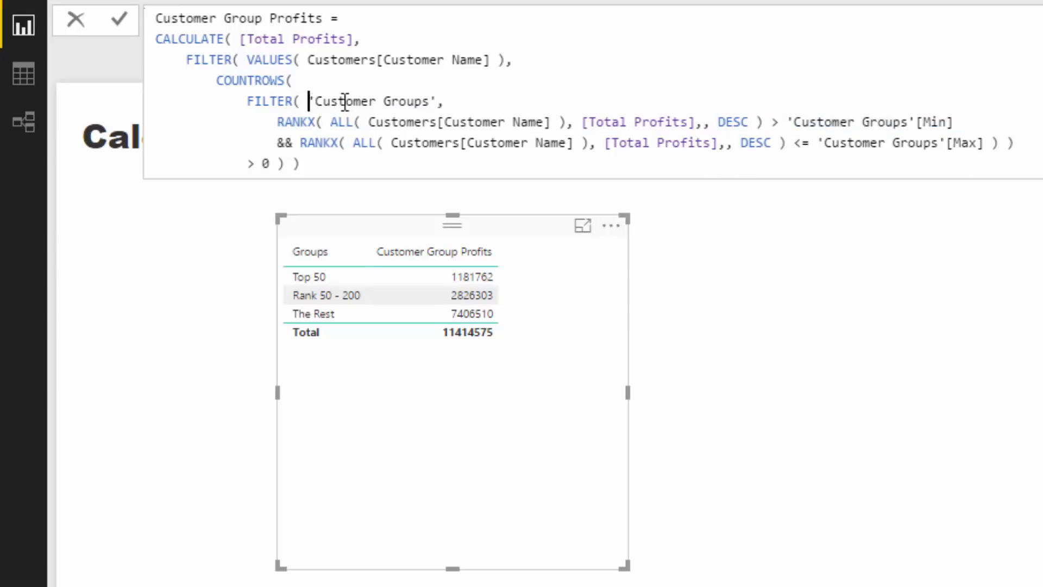
{"action": "double_click", "coordinate": [370, 102]}
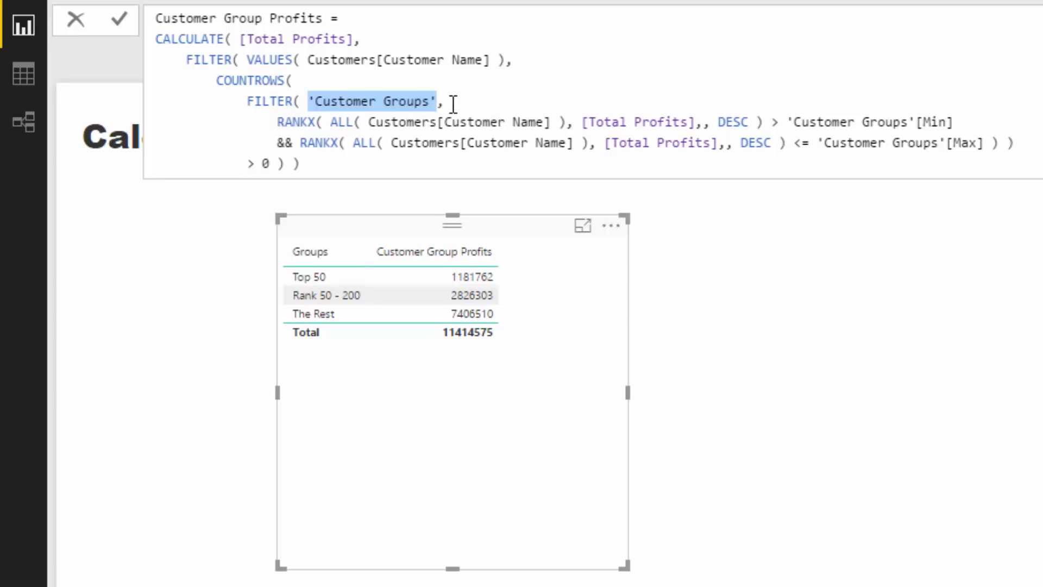
{"action": "mouse_move", "coordinate": [20, 76]}
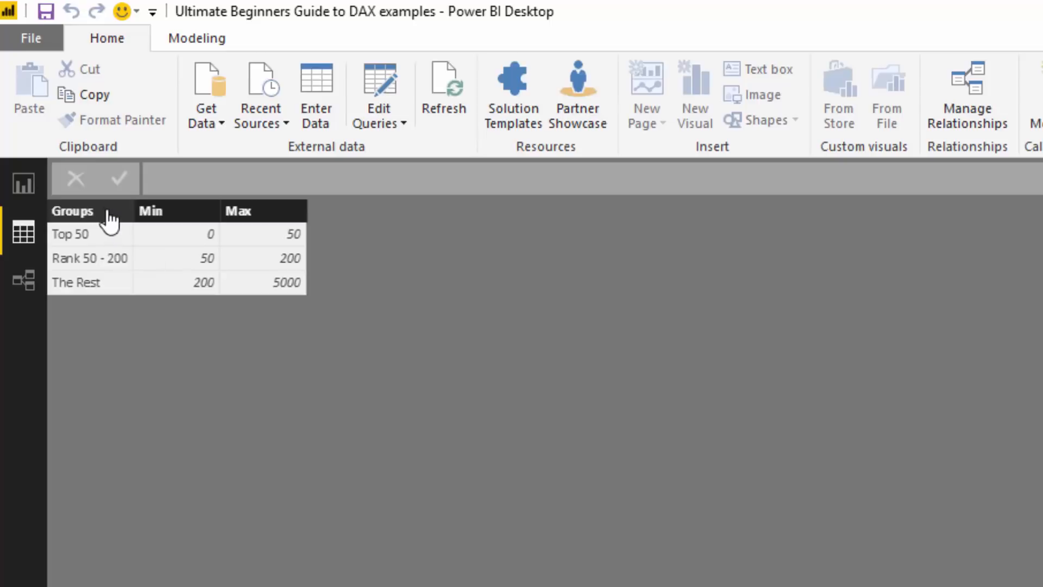
{"action": "mouse_move", "coordinate": [108, 224]}
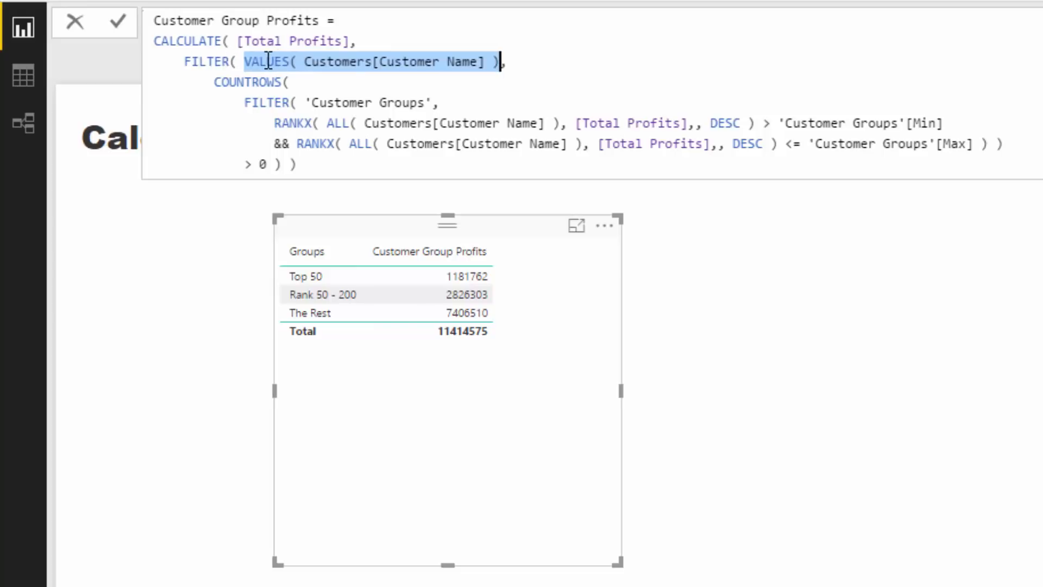
{"action": "mouse_move", "coordinate": [248, 111]}
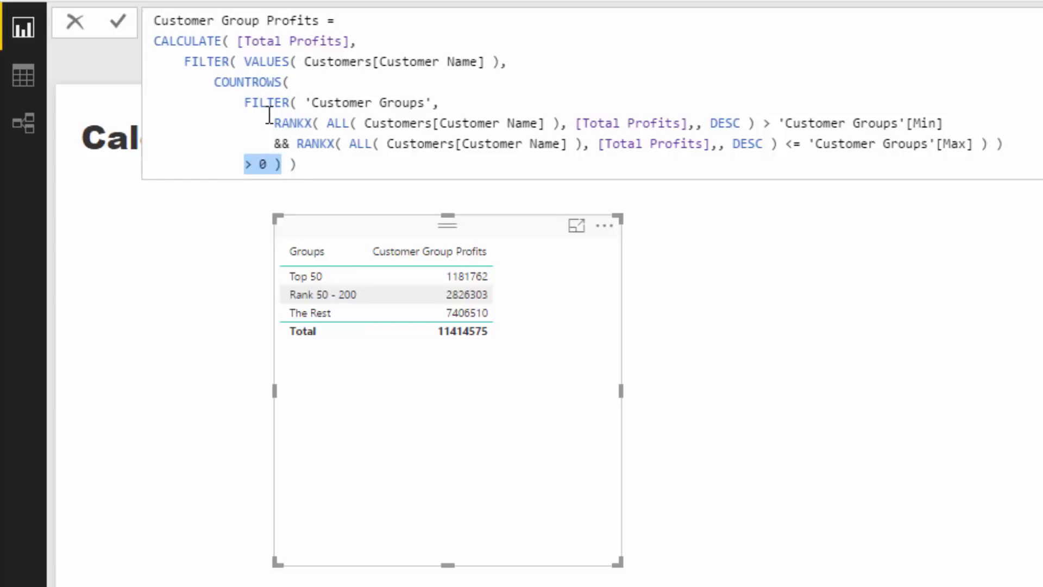
{"action": "mouse_move", "coordinate": [350, 41]}
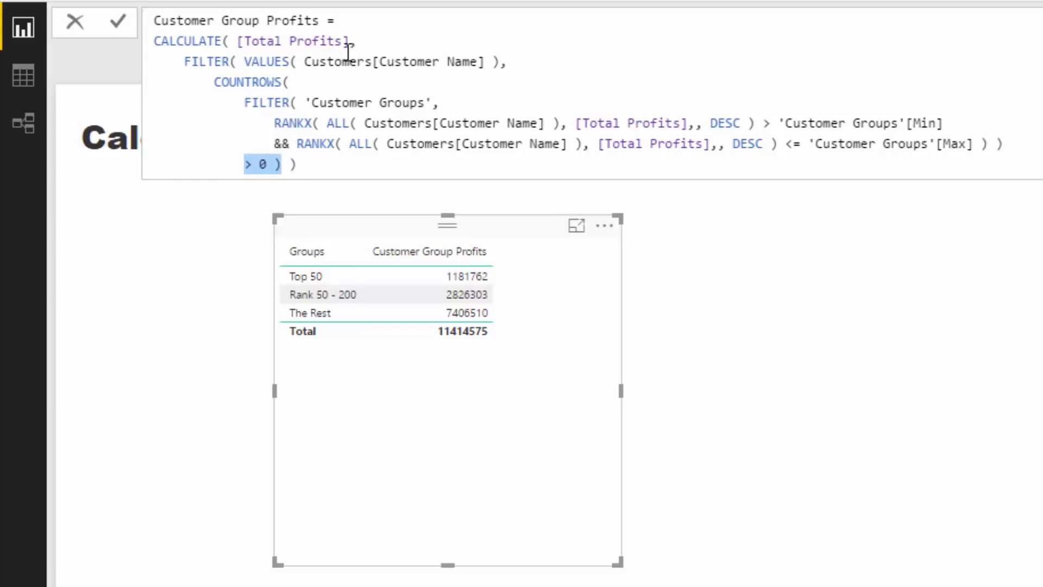
{"action": "double_click", "coordinate": [285, 41]}
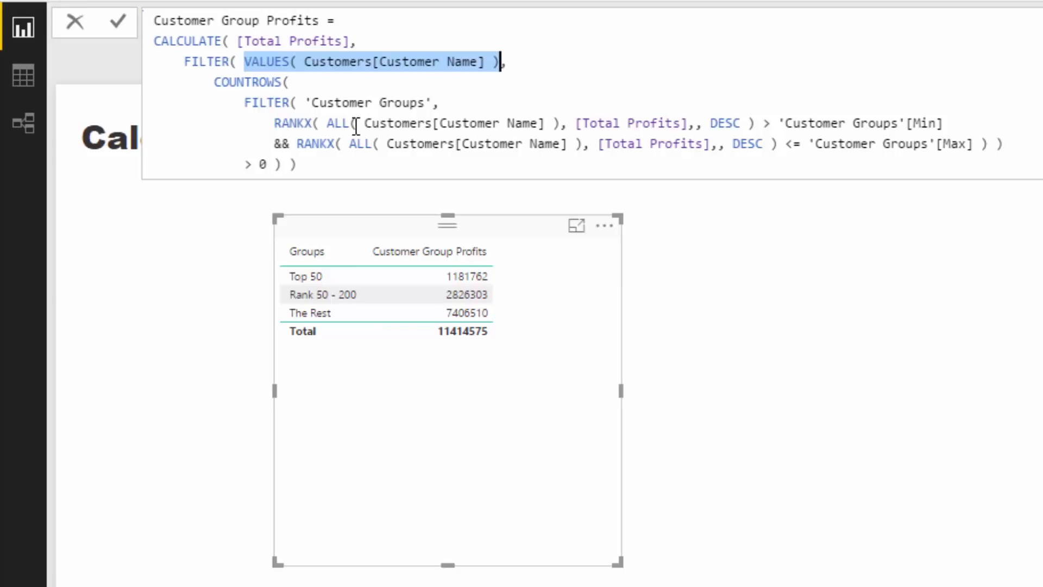
{"action": "mouse_move", "coordinate": [351, 284]}
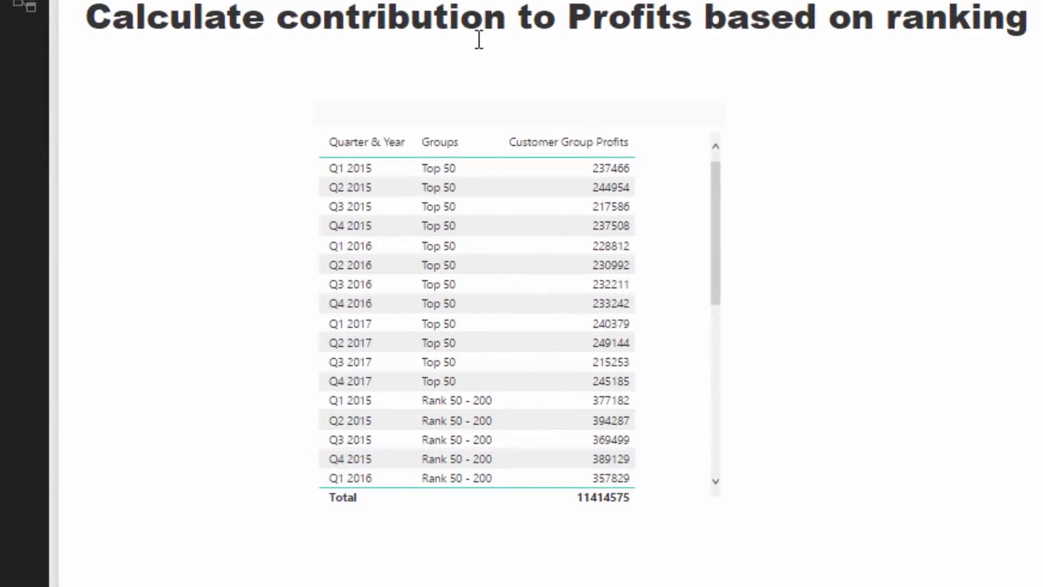
- Select the quarterly group profits table on the report page
{"action": "left_click", "coordinate": [367, 142]}
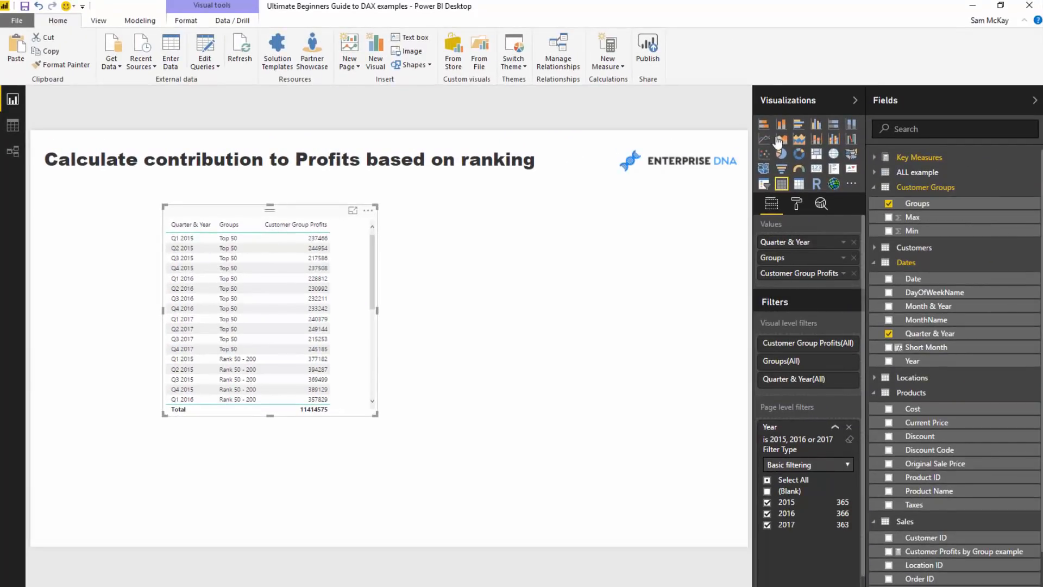
- Convert the quarterly profits table into a stacked column chart with groups as legend
{"action": "left_click", "coordinate": [782, 124]}
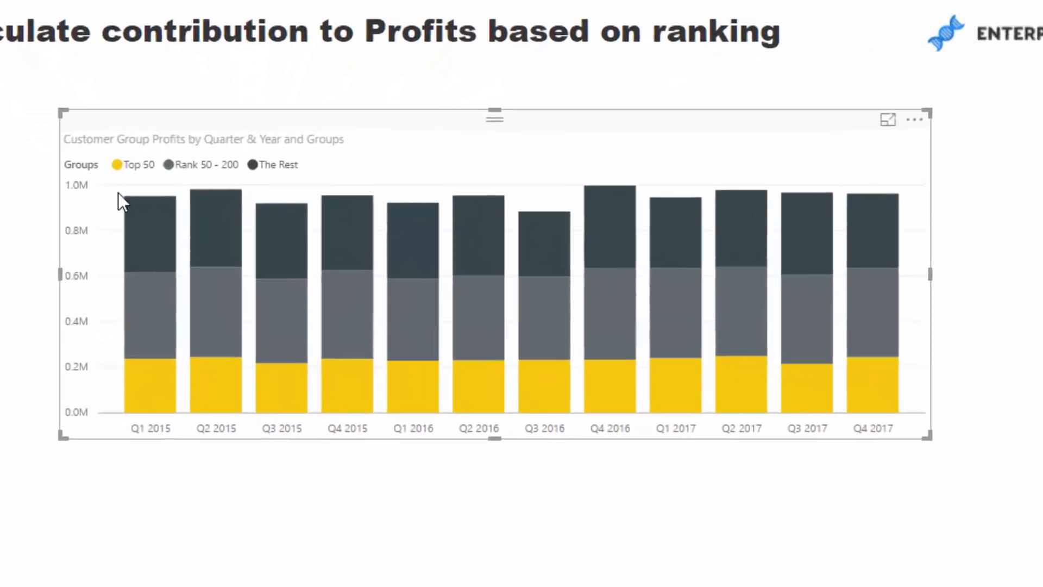
{"action": "mouse_move", "coordinate": [514, 316]}
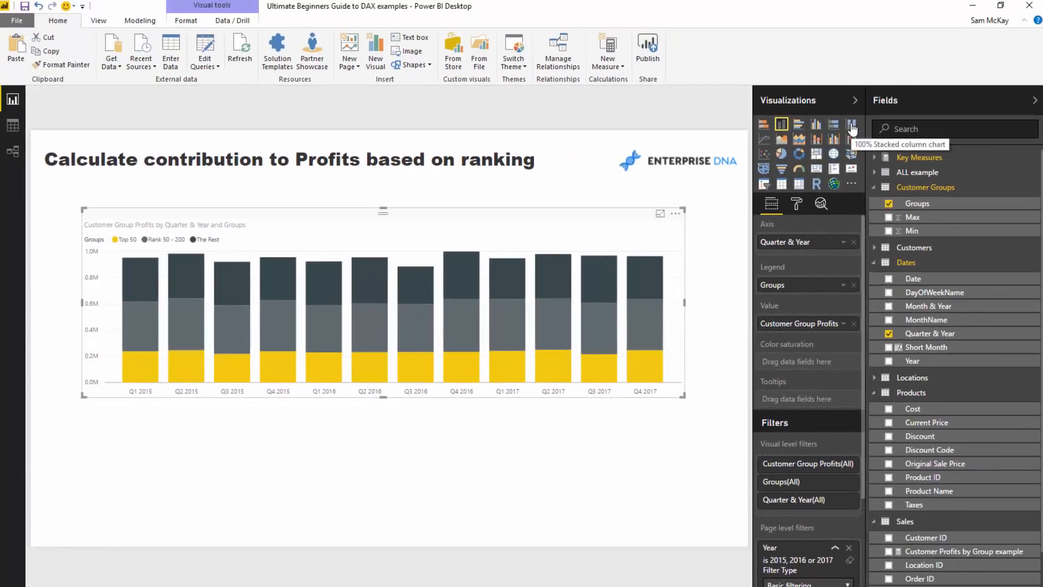
- Switch to a 100% stacked column chart and show its Data colors formatting options
{"action": "left_click", "coordinate": [851, 124]}
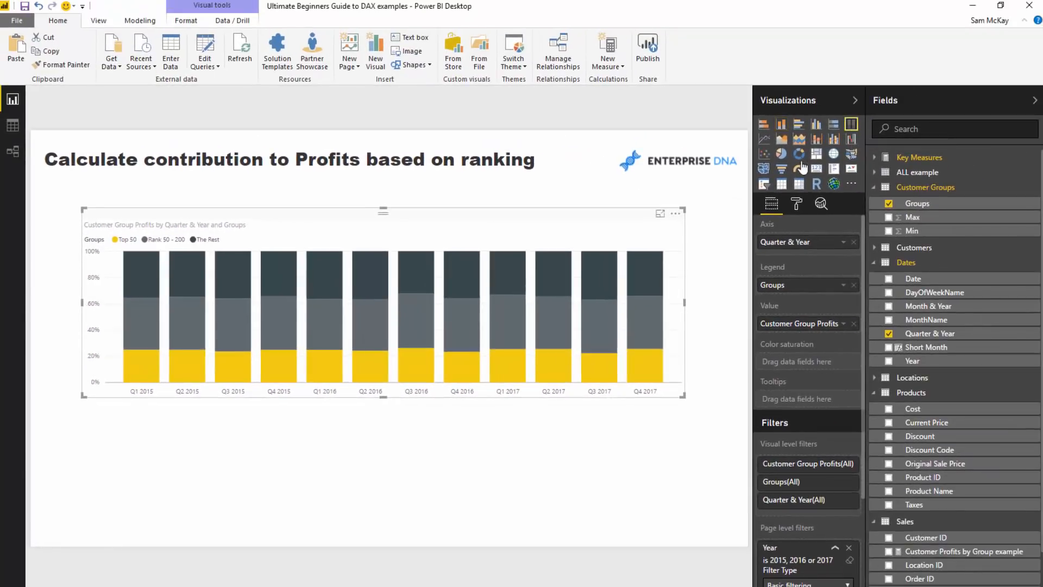
{"action": "left_click", "coordinate": [795, 203]}
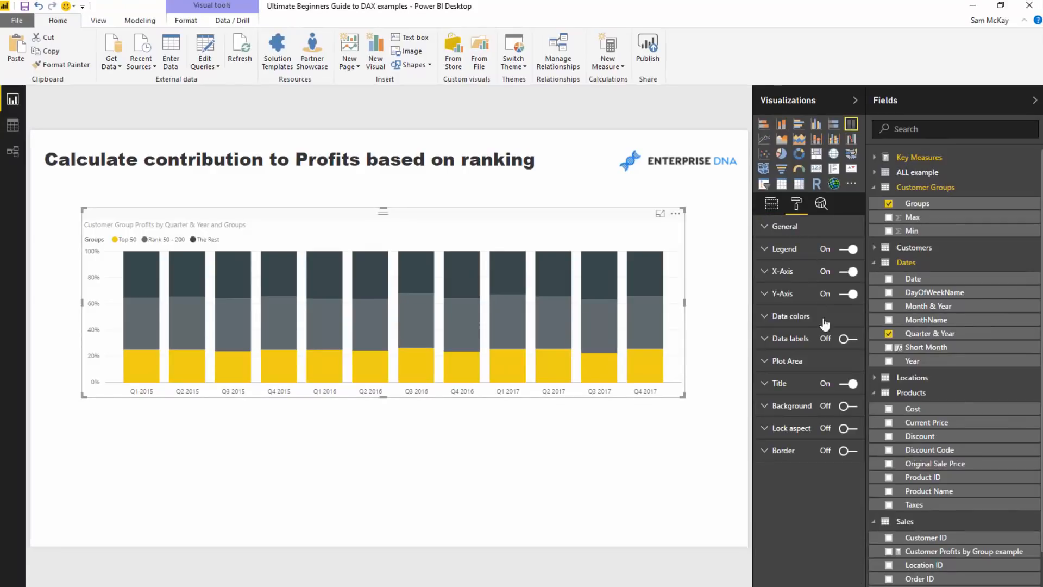
{"action": "left_click", "coordinate": [847, 339]}
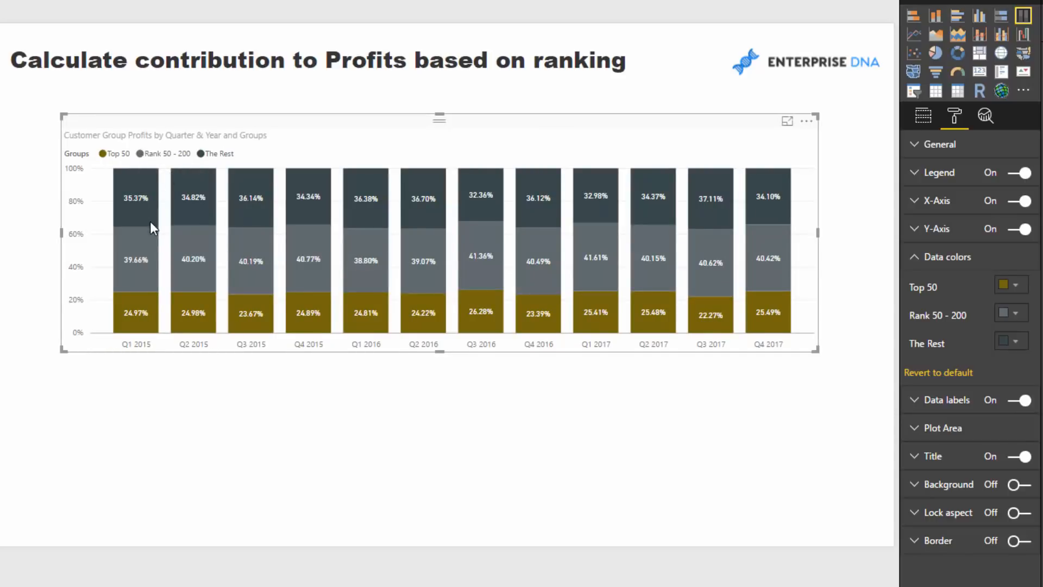
{"action": "mouse_move", "coordinate": [194, 313]}
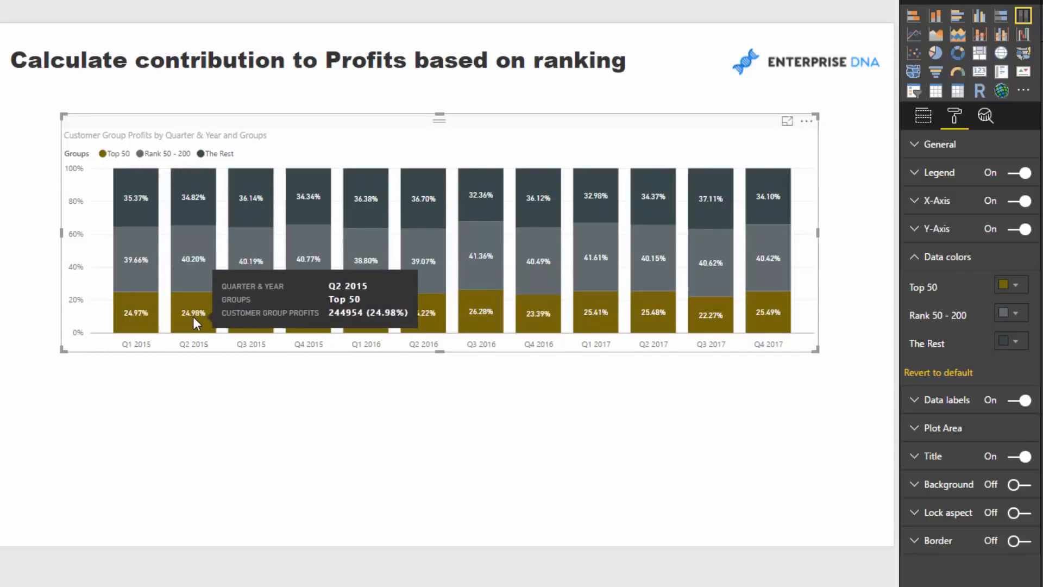
{"action": "mouse_move", "coordinate": [189, 314]}
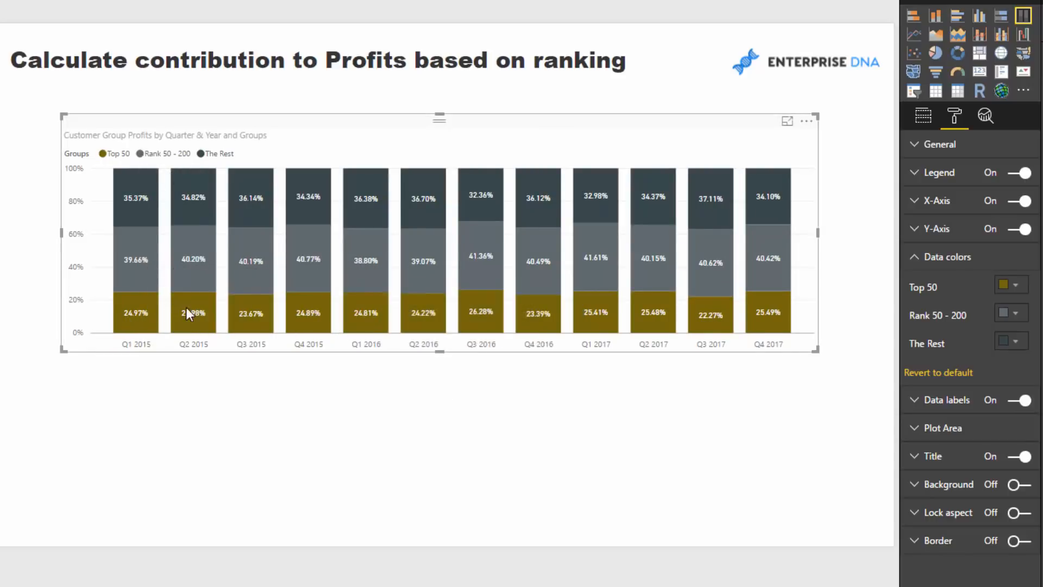
{"action": "mouse_move", "coordinate": [335, 337]}
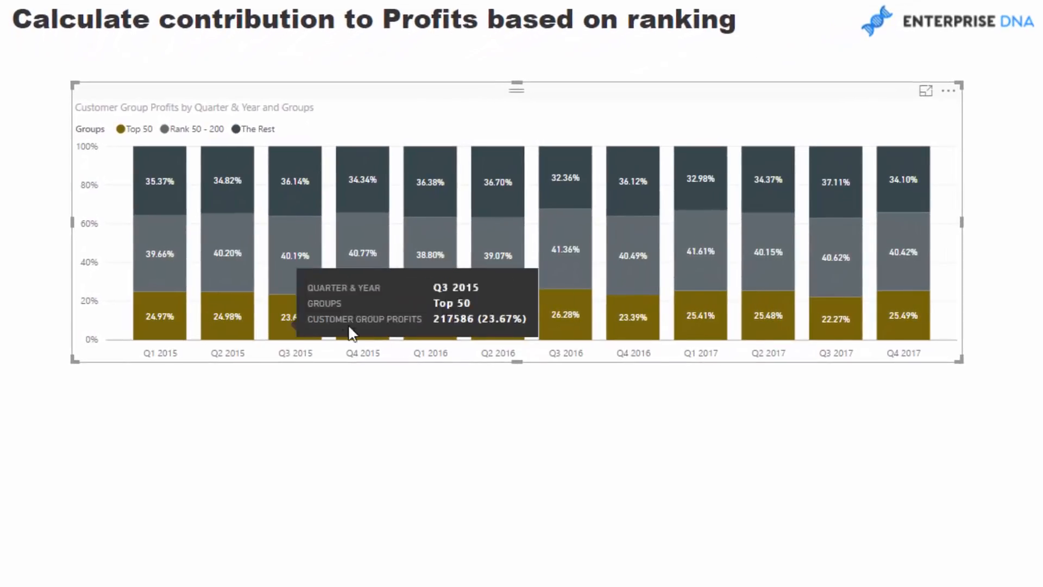
{"action": "mouse_move", "coordinate": [176, 307]}
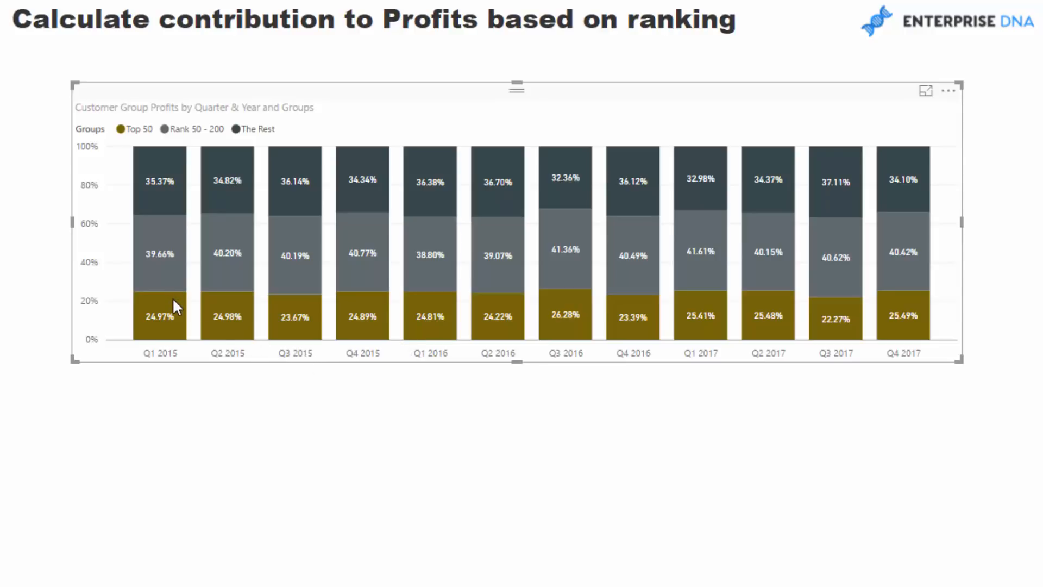
{"action": "mouse_move", "coordinate": [544, 320]}
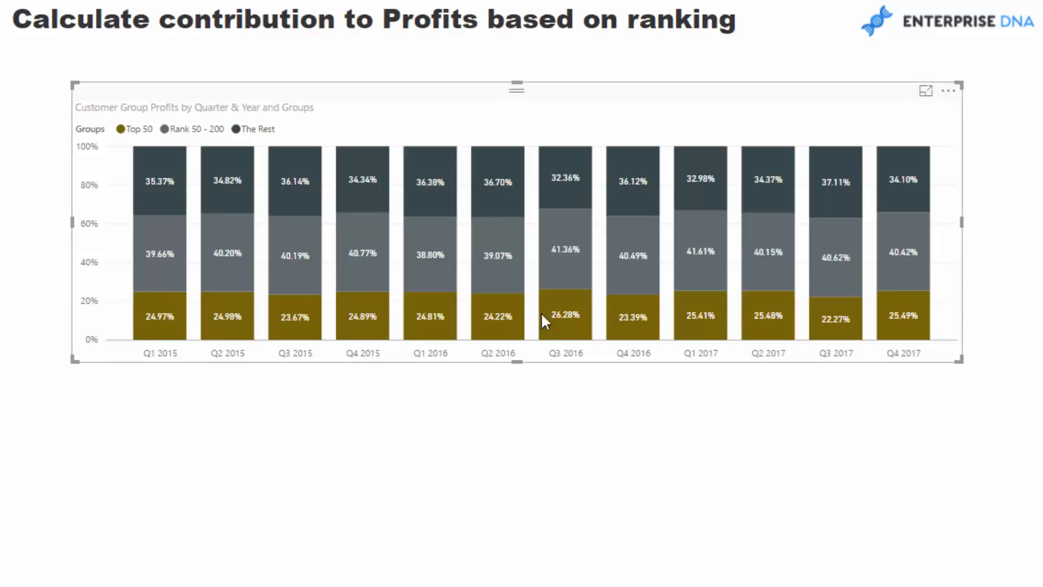
{"action": "mouse_move", "coordinate": [911, 329]}
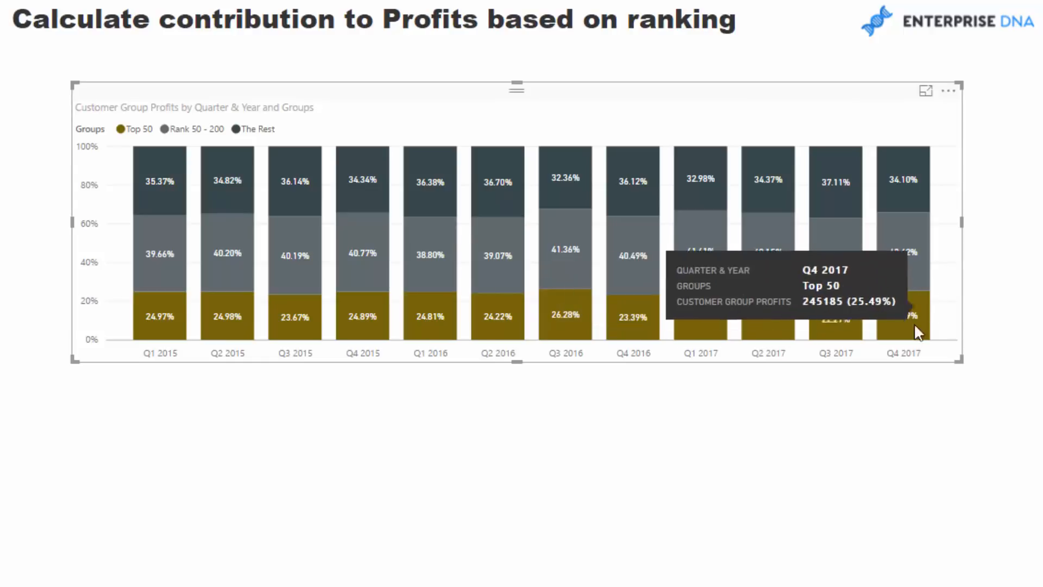
{"action": "mouse_move", "coordinate": [947, 267]}
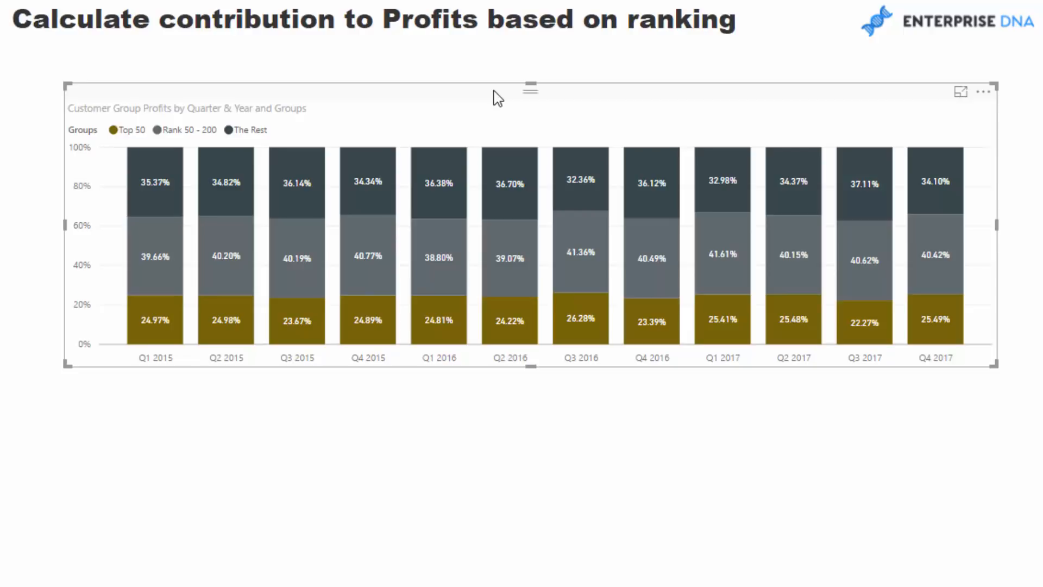
{"action": "mouse_move", "coordinate": [847, 146]}
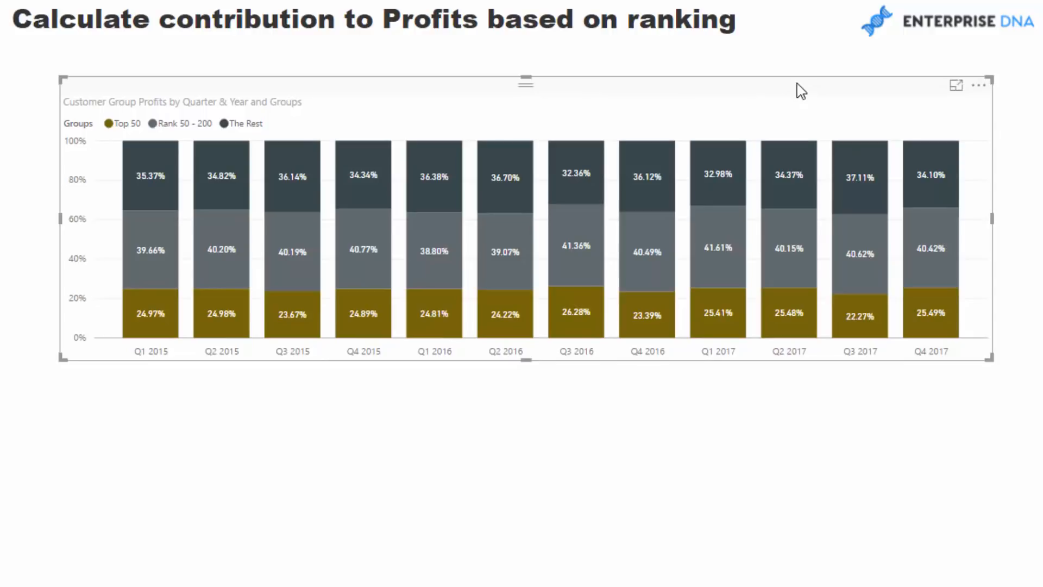
- Redisplay the Customer Group Profits formula and highlight its two RANKX ranking conditions
{"action": "left_click", "coordinate": [957, 85]}
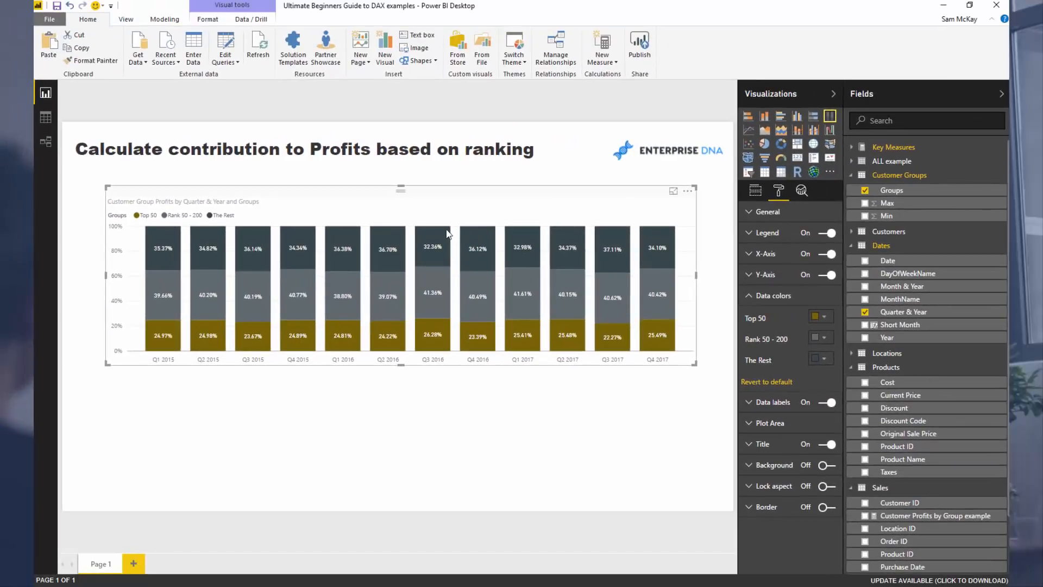
{"action": "mouse_move", "coordinate": [447, 202]}
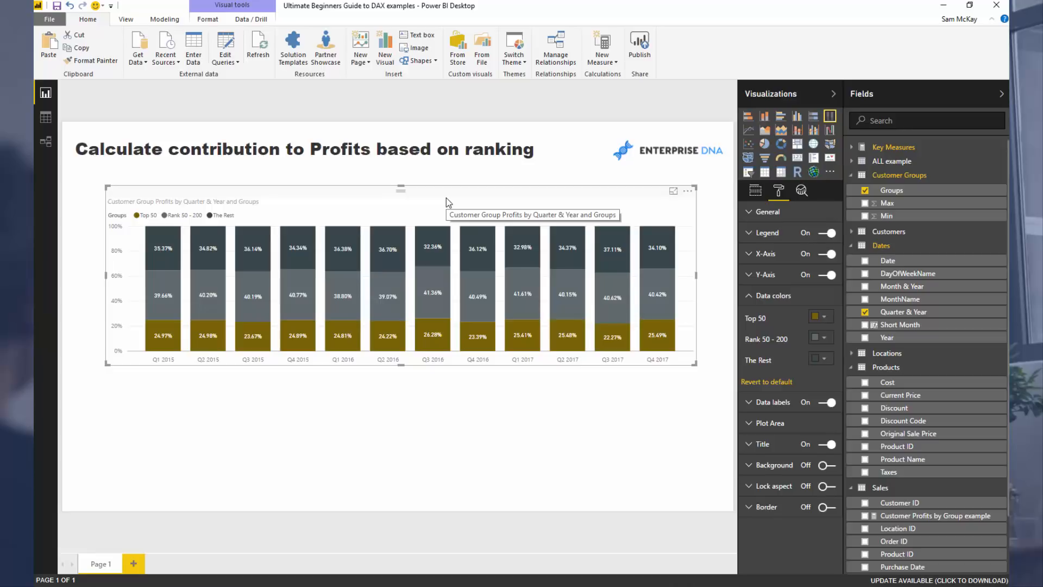
{"action": "mouse_move", "coordinate": [458, 198]}
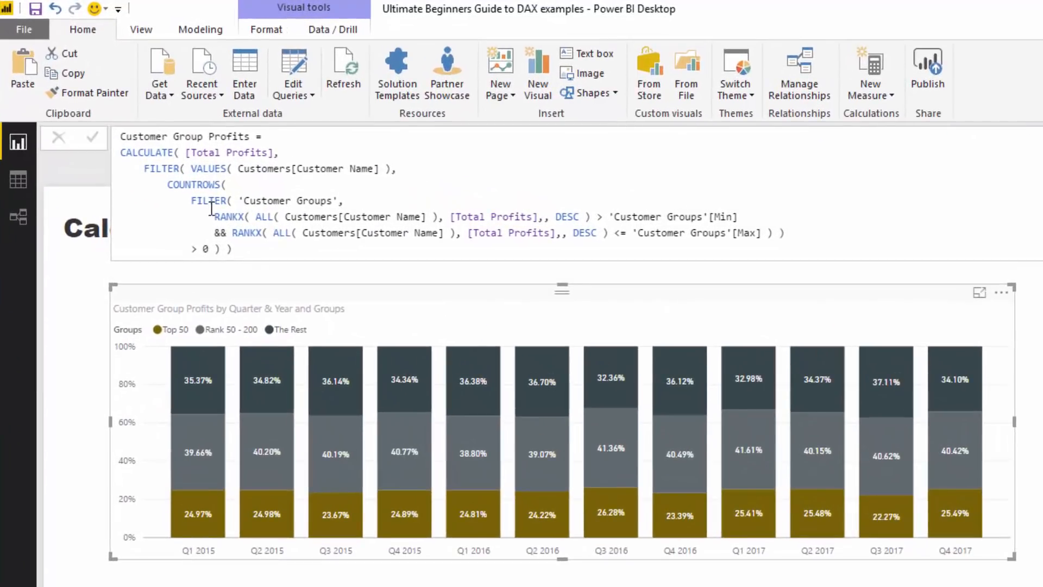
{"action": "left_click_drag", "start_coordinate": [214, 216], "coordinate": [602, 233]}
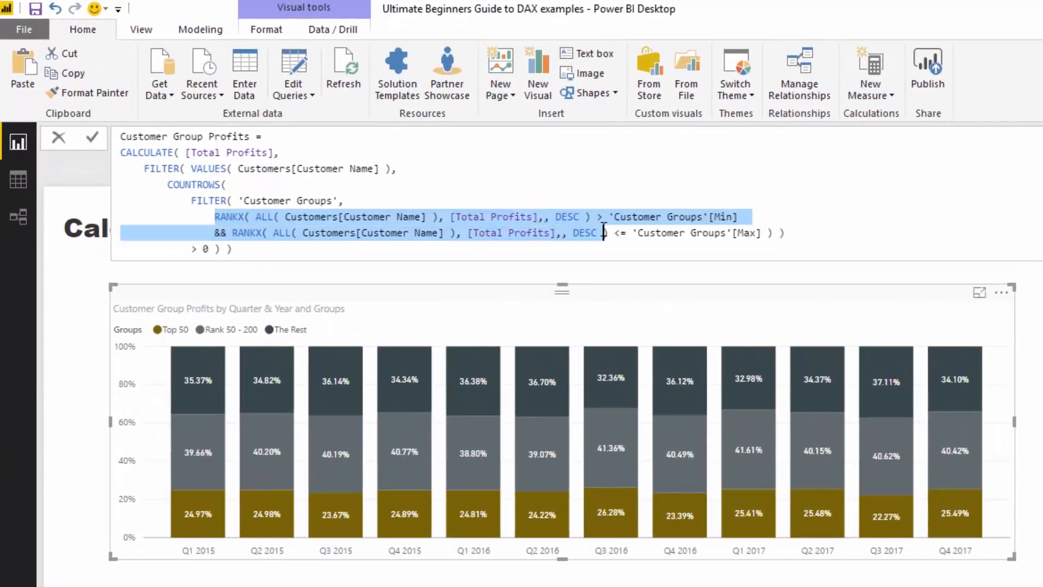